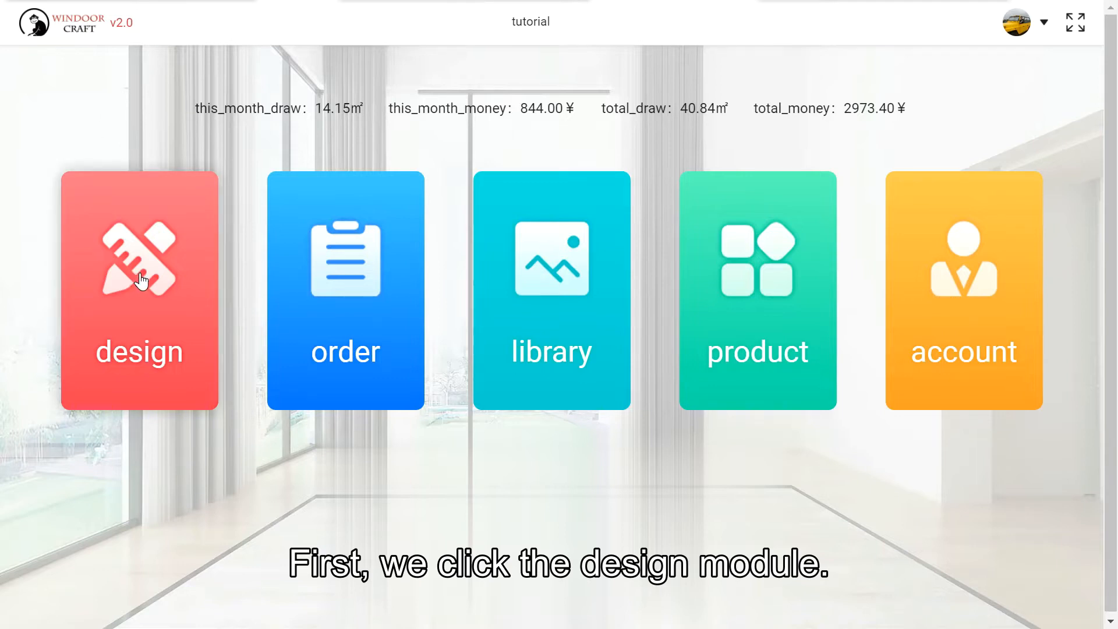
Start a new window design from the design module on the home screen.
left_click(139, 289)
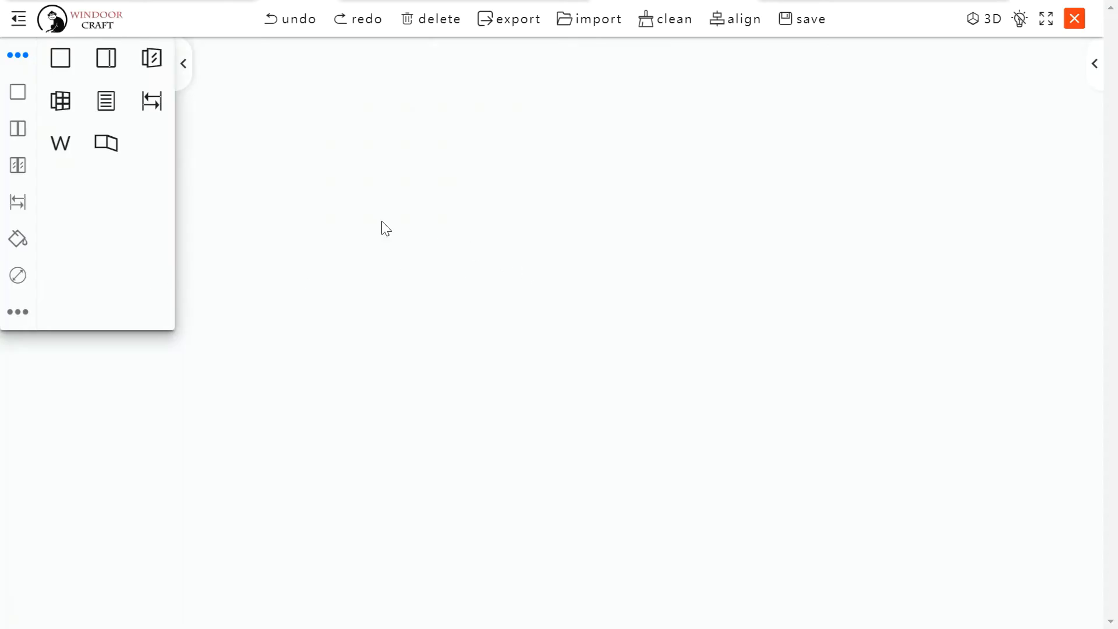
mouse_move(340, 210)
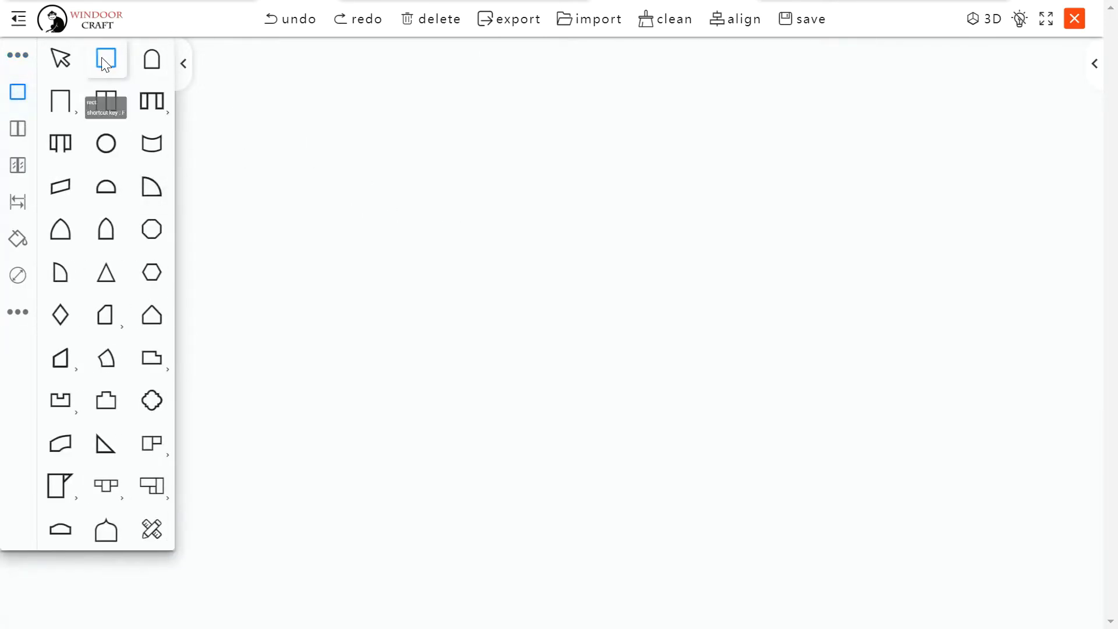
Draw a rectangular frame and resize it to 1500 mm high by 2000 mm wide.
left_click_drag(387, 172, 572, 319)
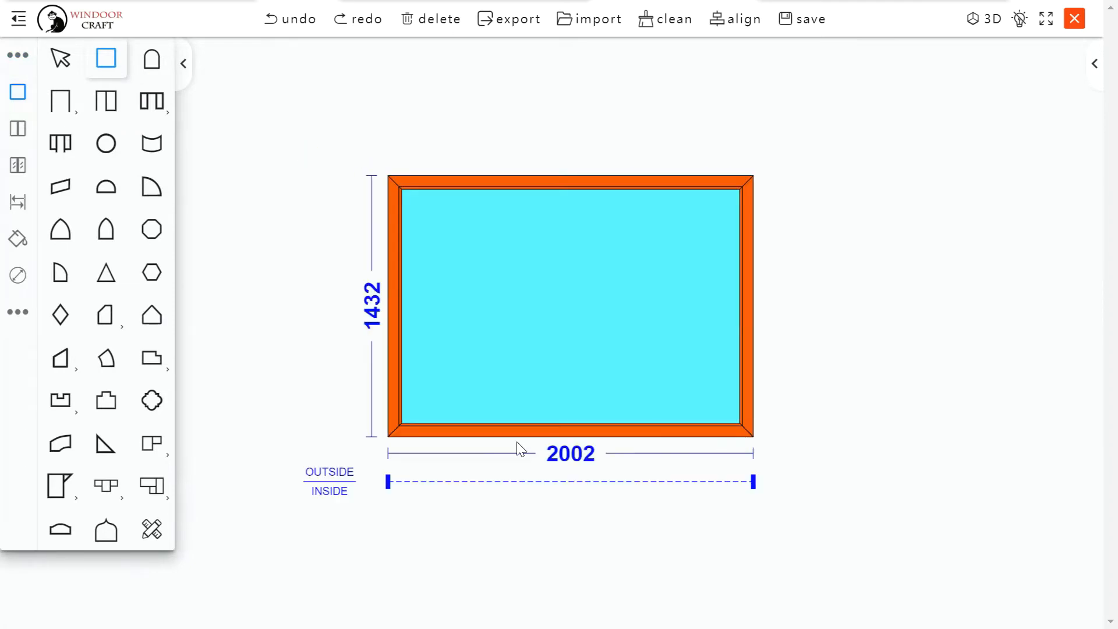
left_click(370, 306)
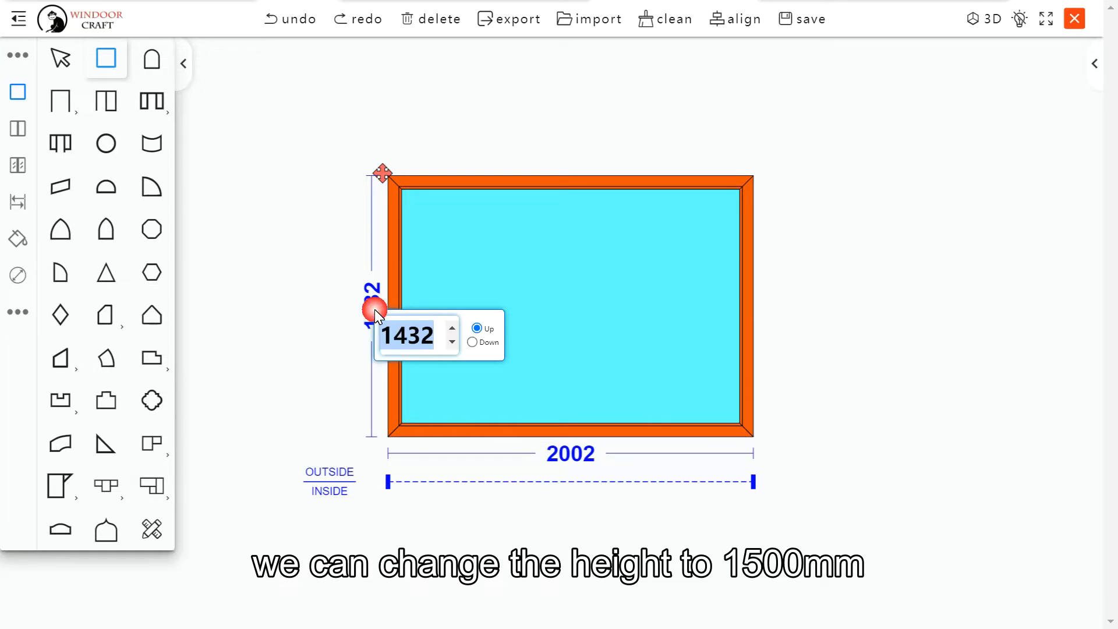
type("15")
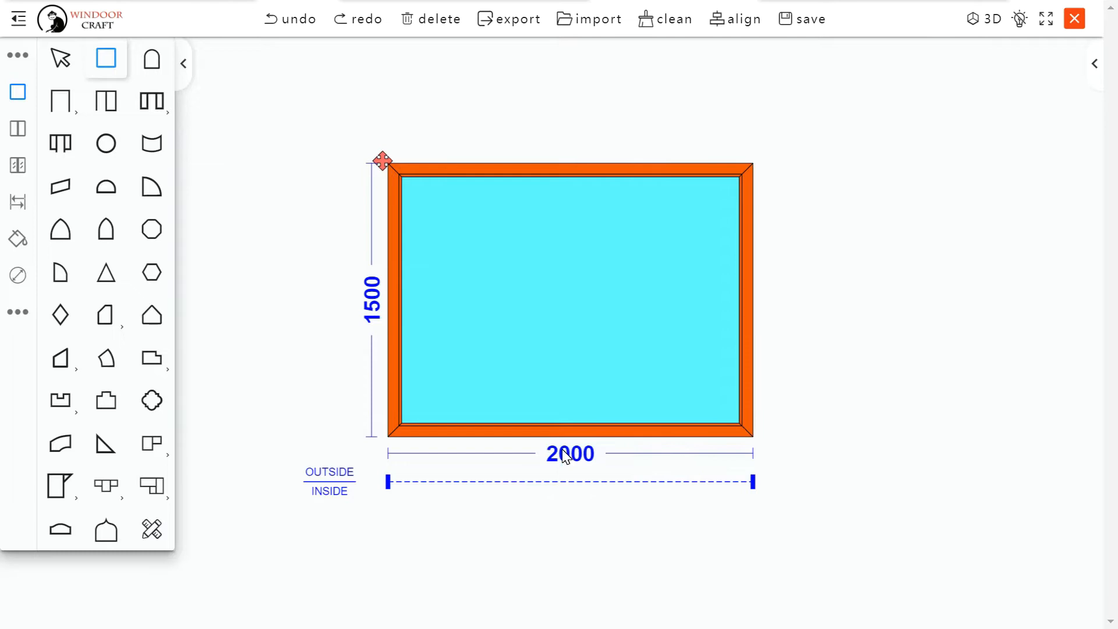
mouse_move(16, 129)
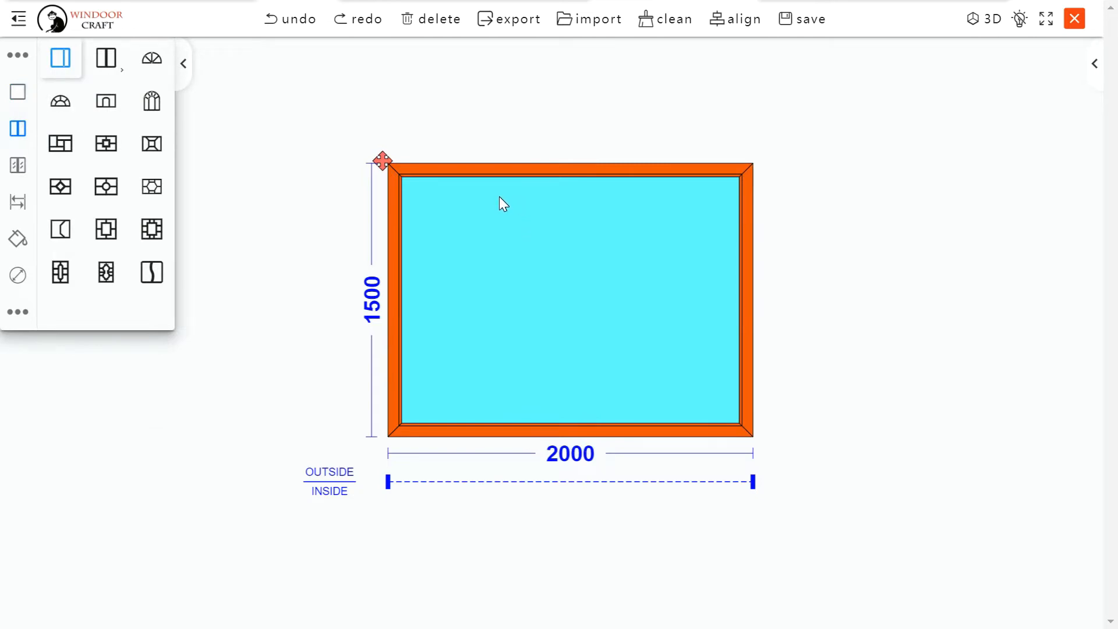
Add a vertical mullion and set the left section width to 800 mm.
left_click_drag(499, 200, 499, 375)
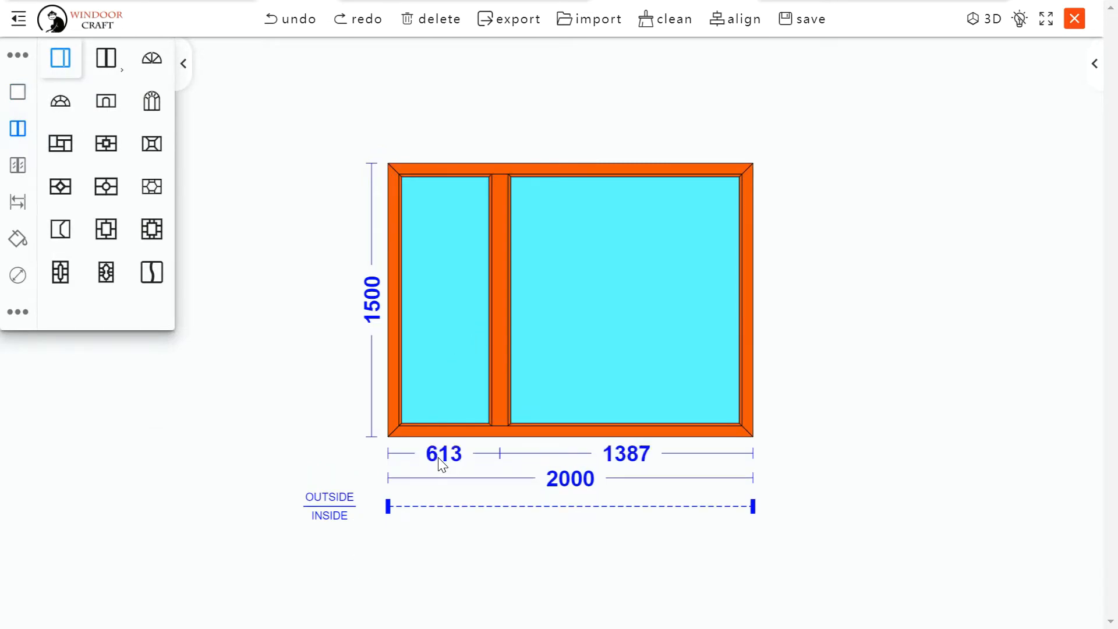
left_click(442, 454)
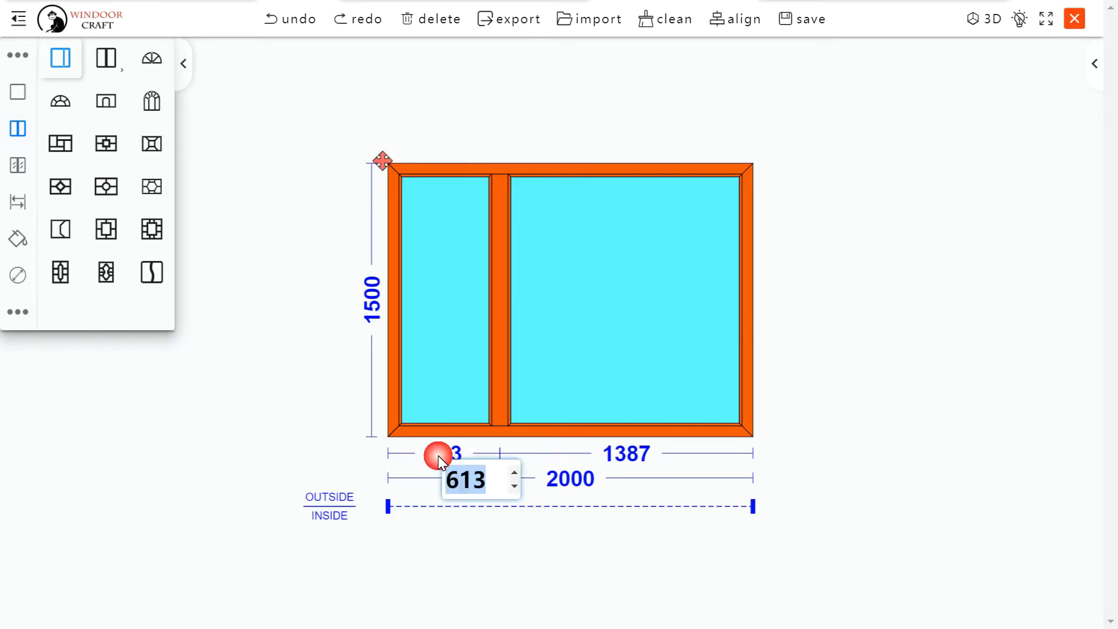
type("800")
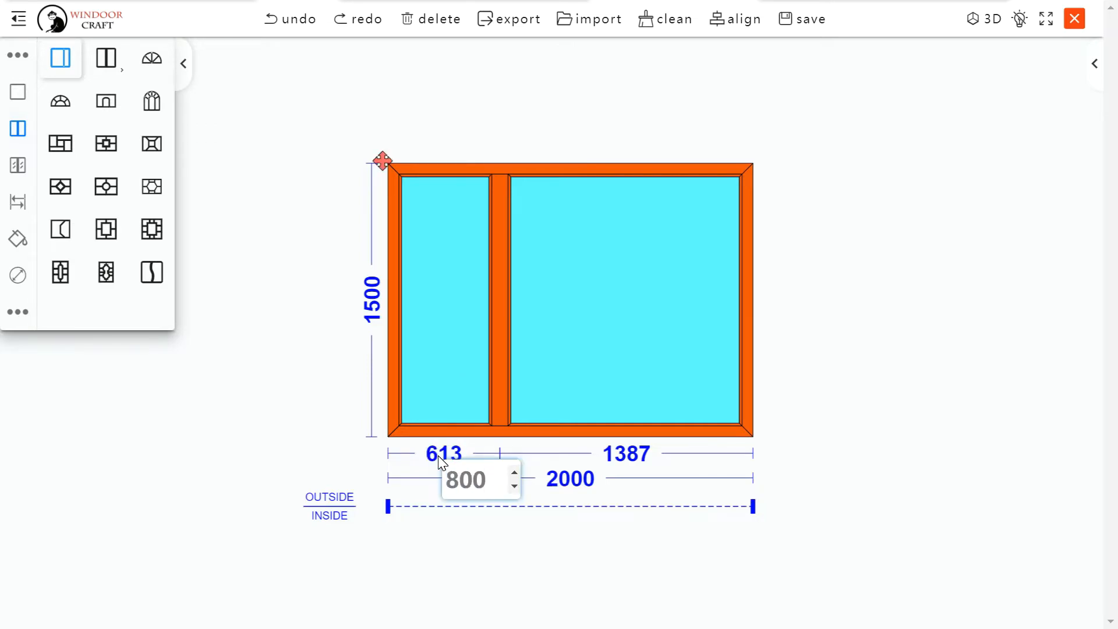
type("800")
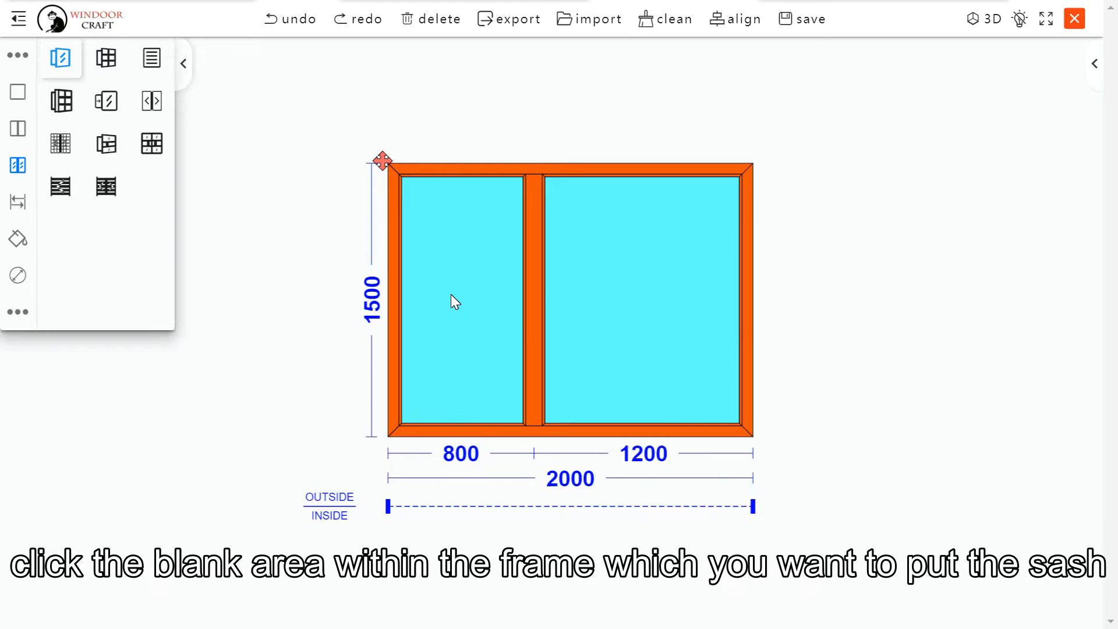
Place a casement sash in the left 800 section and give it two hinges.
left_click(457, 299)
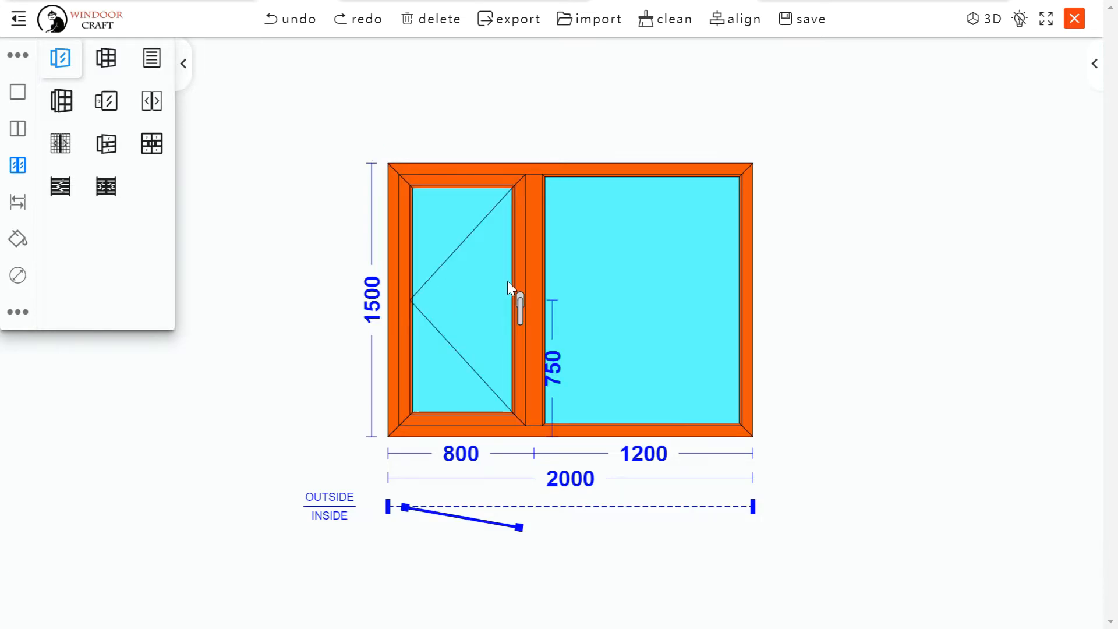
mouse_move(416, 252)
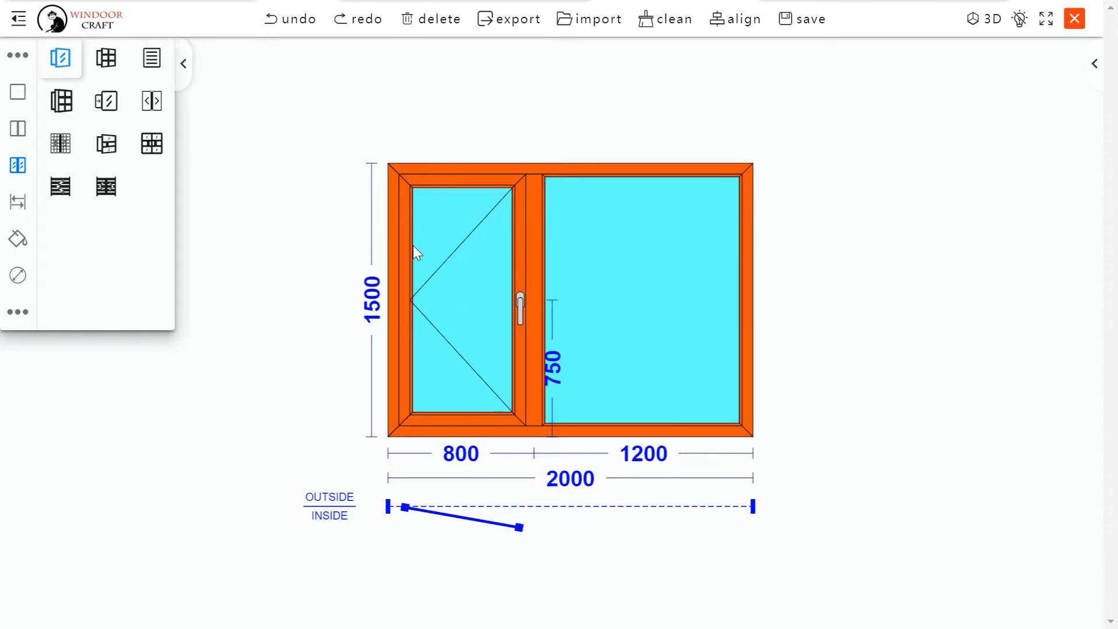
left_click(410, 250)
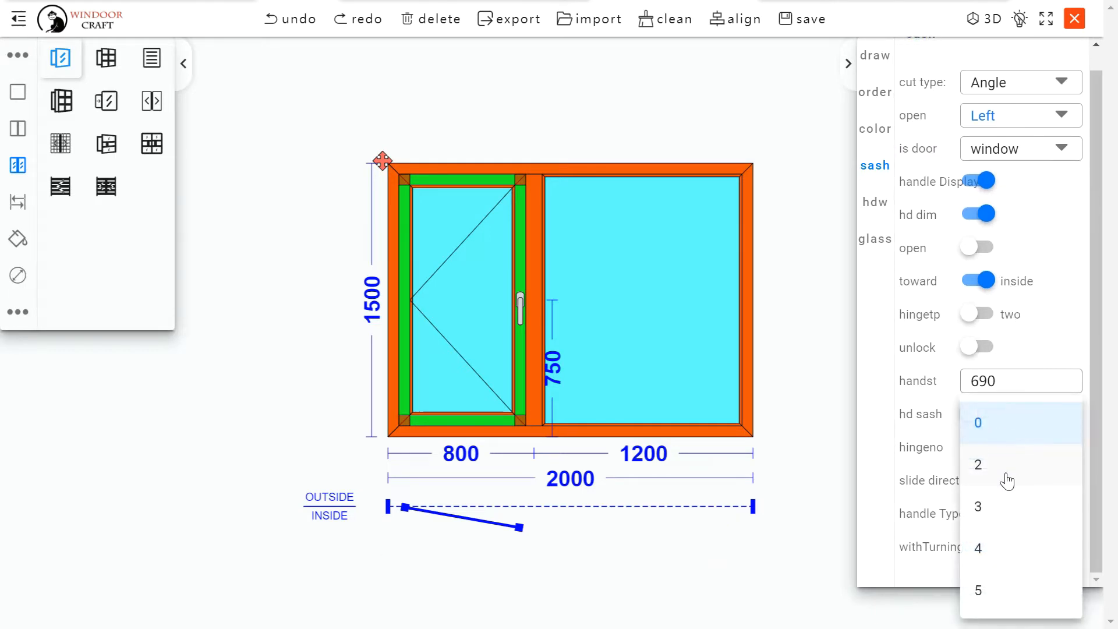
left_click(978, 464)
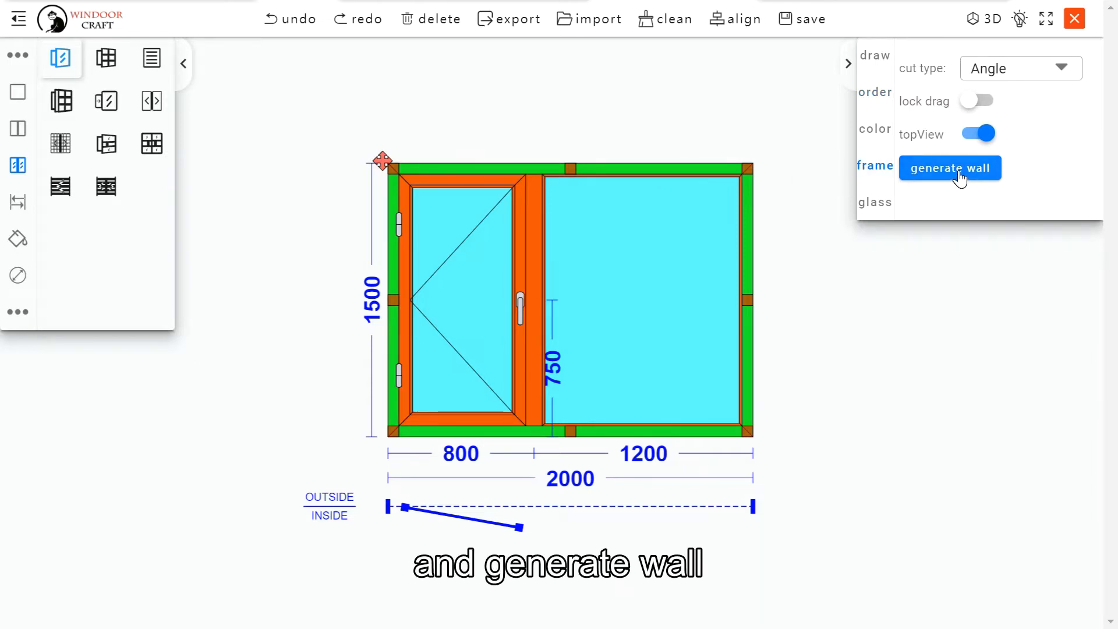
Generate a brick wall around the window and set the wall below to 500 mm.
left_click(949, 167)
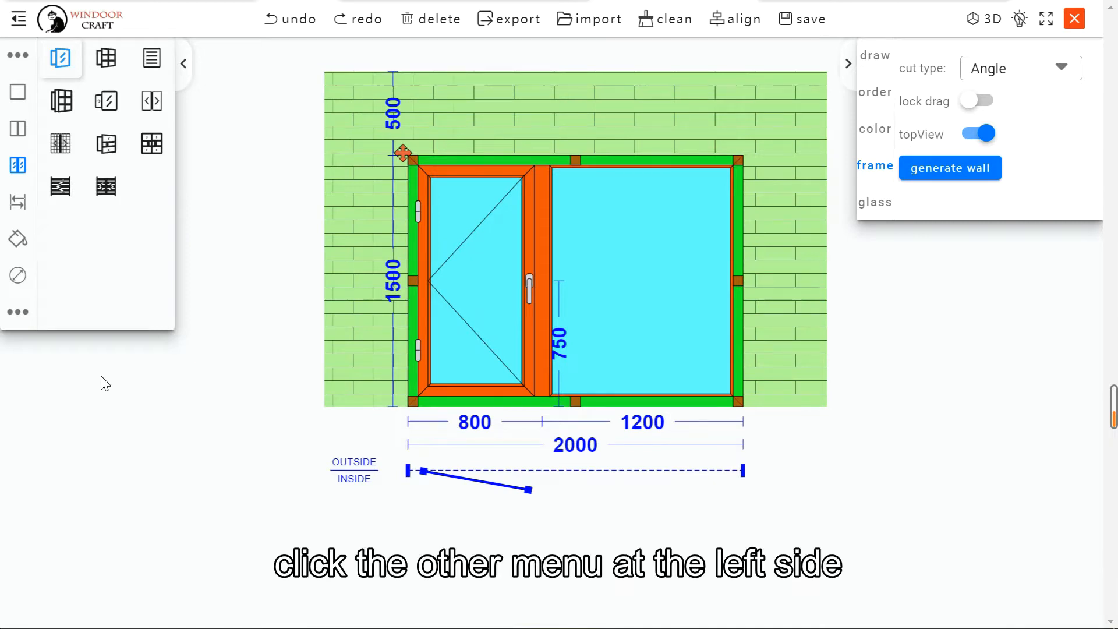
left_click(17, 165)
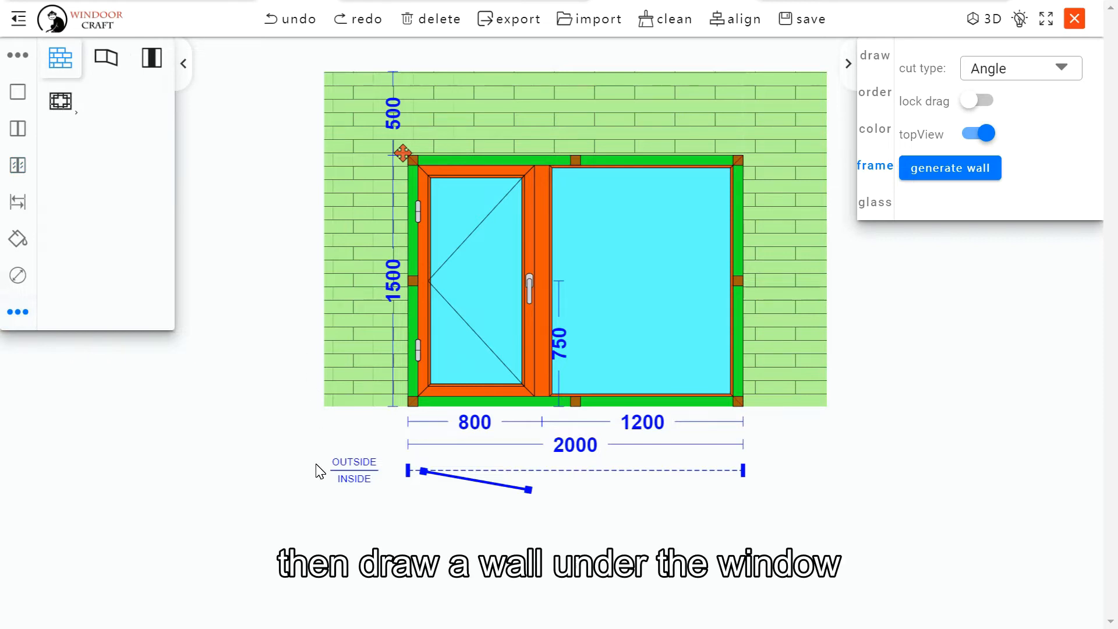
mouse_move(335, 417)
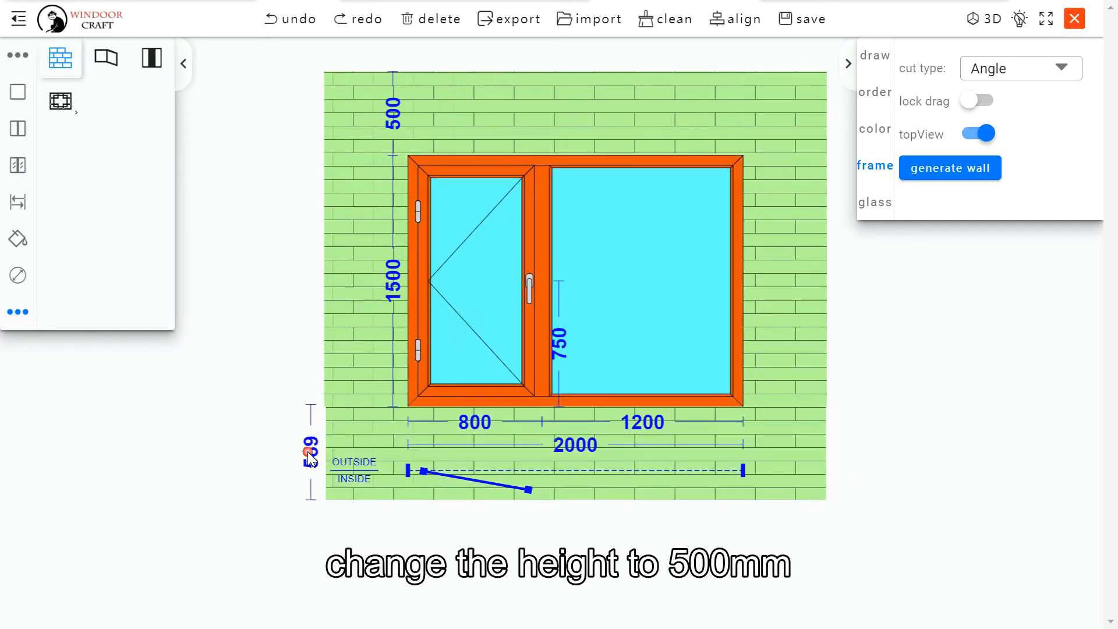
left_click(309, 450)
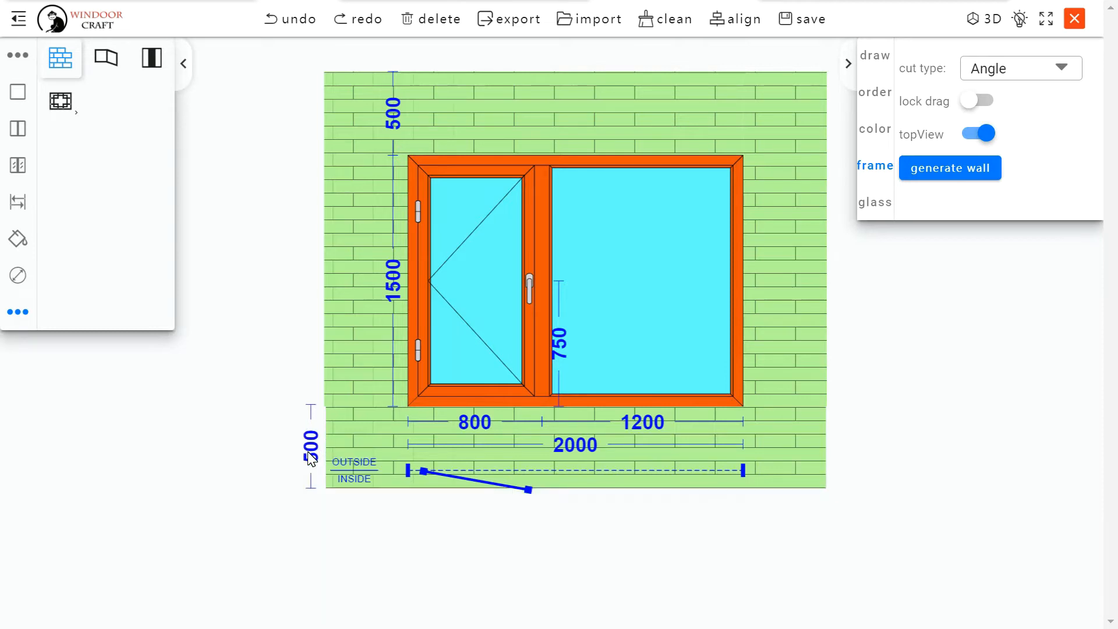
mouse_move(354, 416)
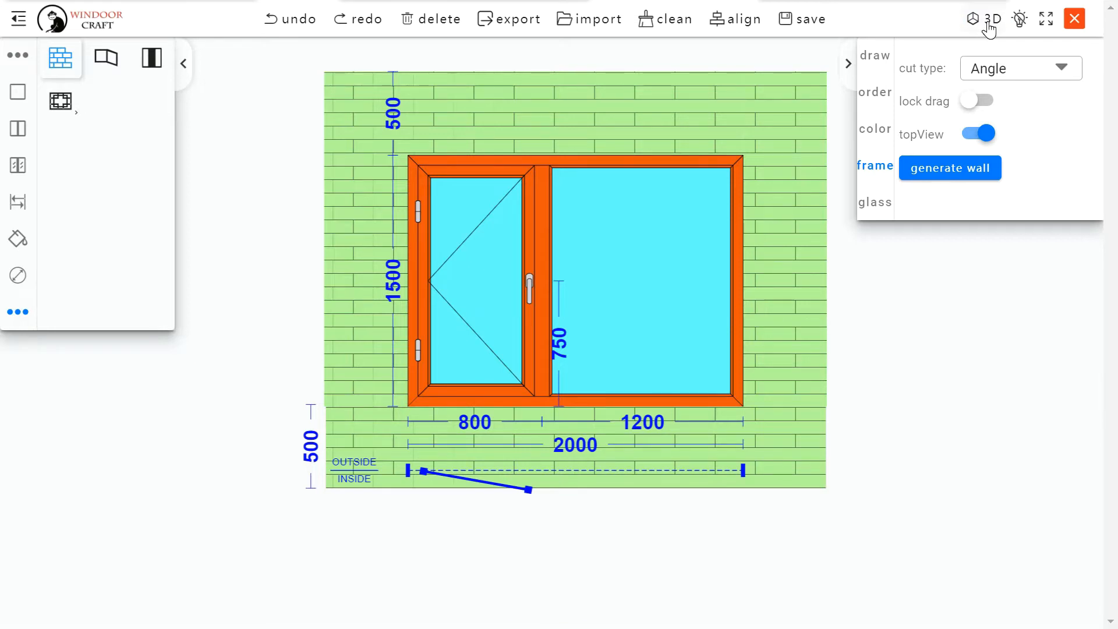
Switch to the 3D view of the wall-mounted window.
left_click(991, 19)
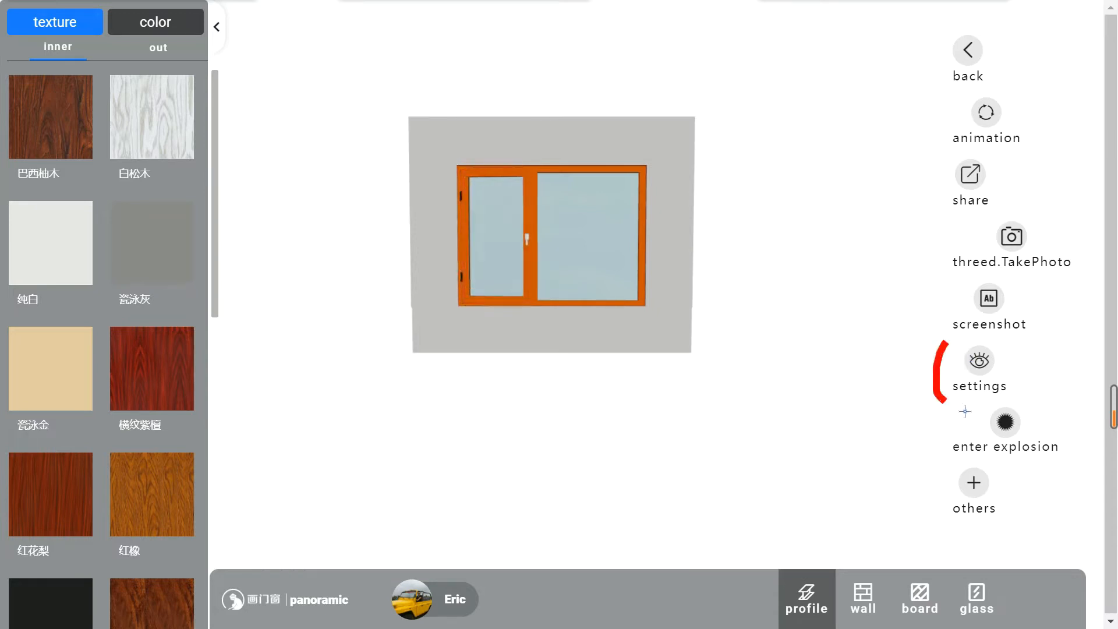
Set the scene background to blue and turn on the floor board.
left_click(978, 361)
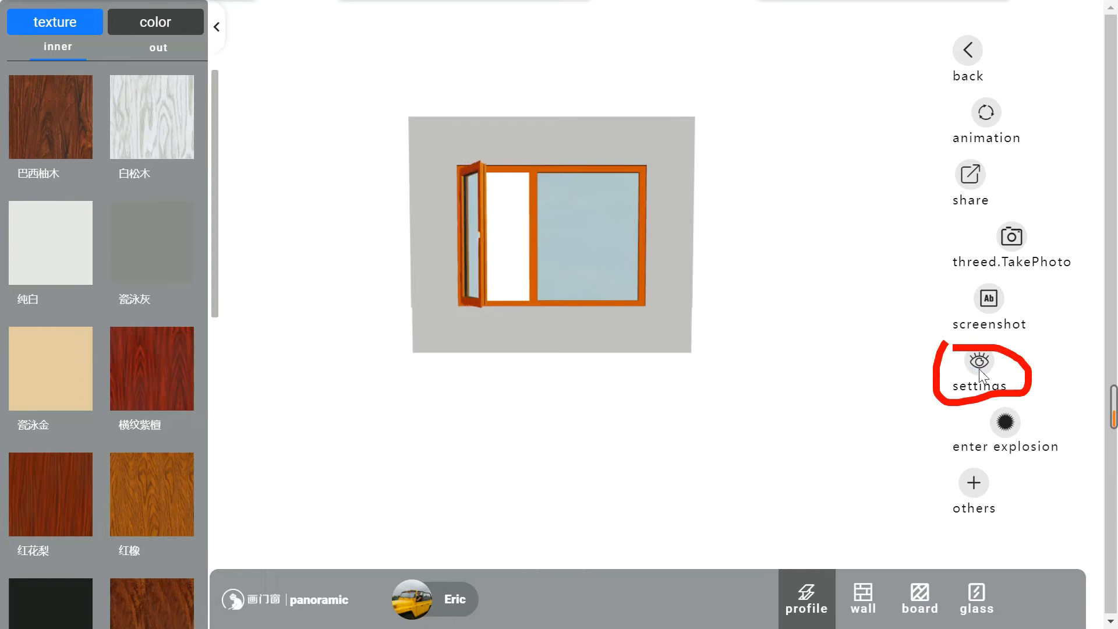
left_click(978, 363)
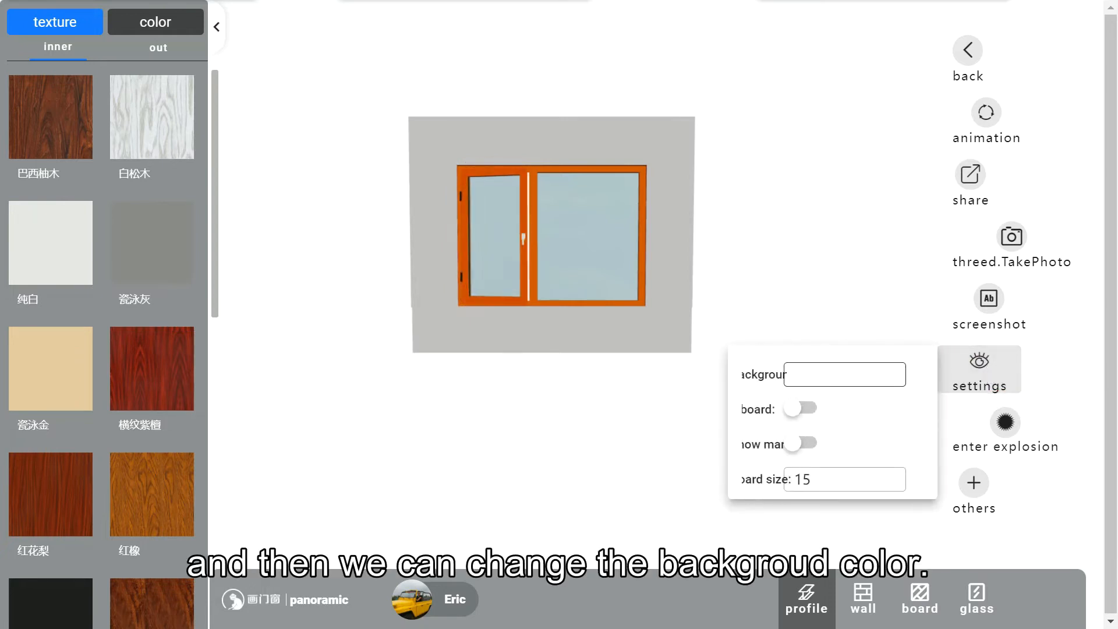
left_click(844, 374)
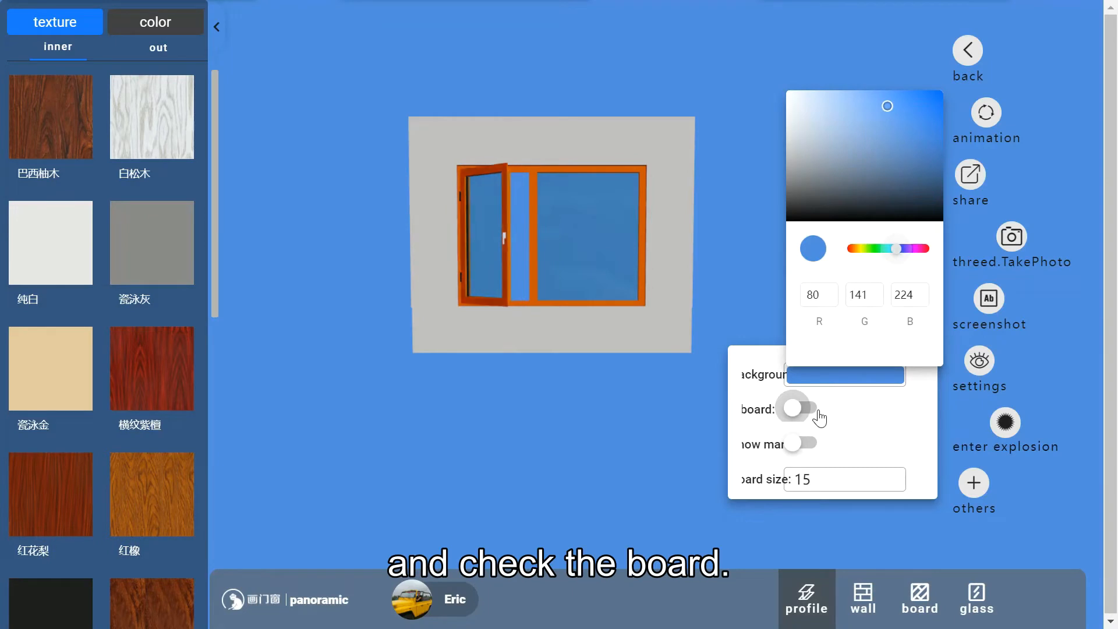
left_click(798, 407)
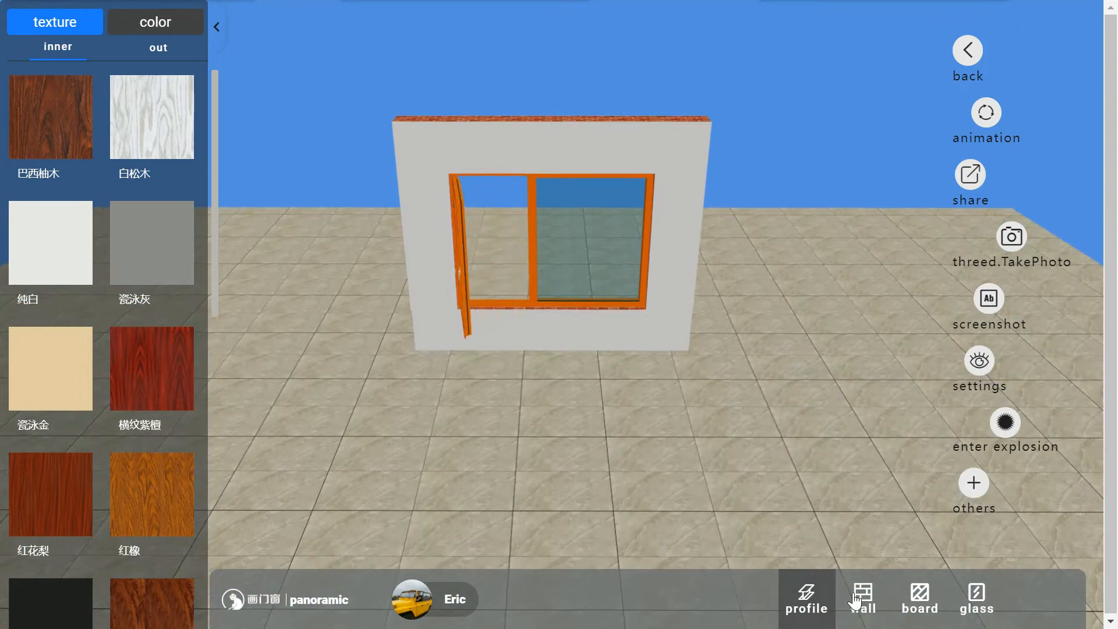
left_click(919, 599)
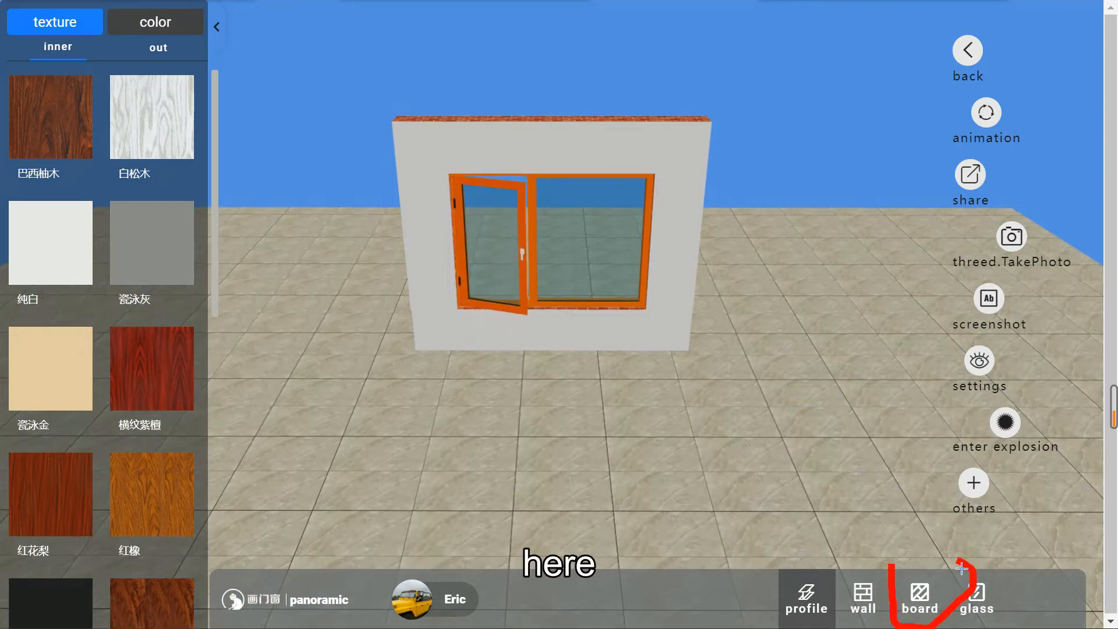
Try the grey marble tile g03, then apply cream tile g05 to the floor.
left_click(919, 599)
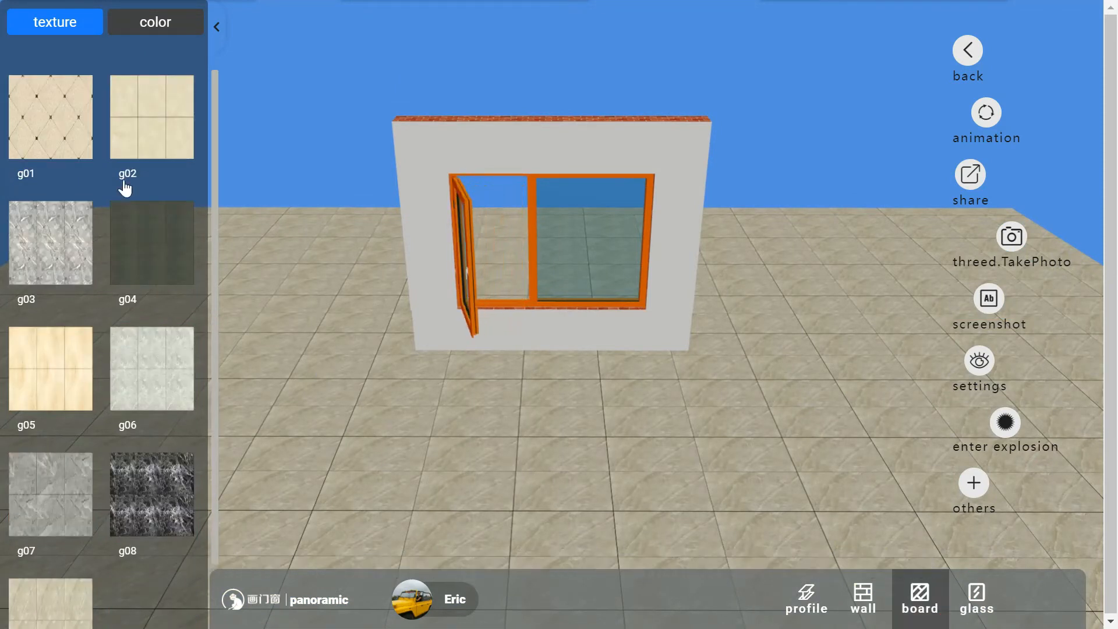
left_click(50, 117)
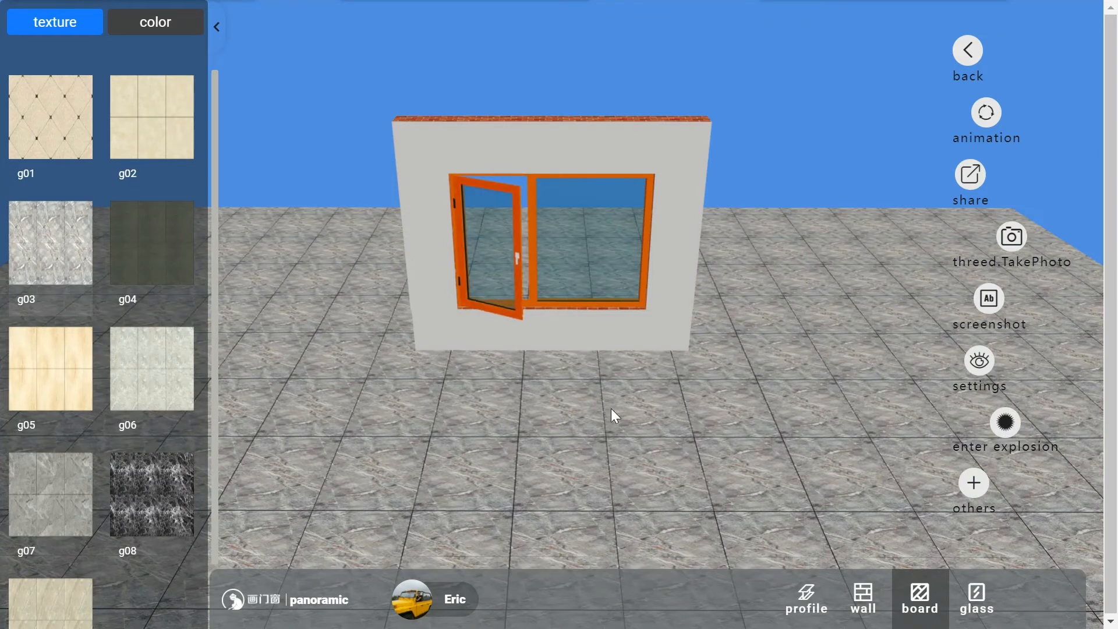
left_click(51, 368)
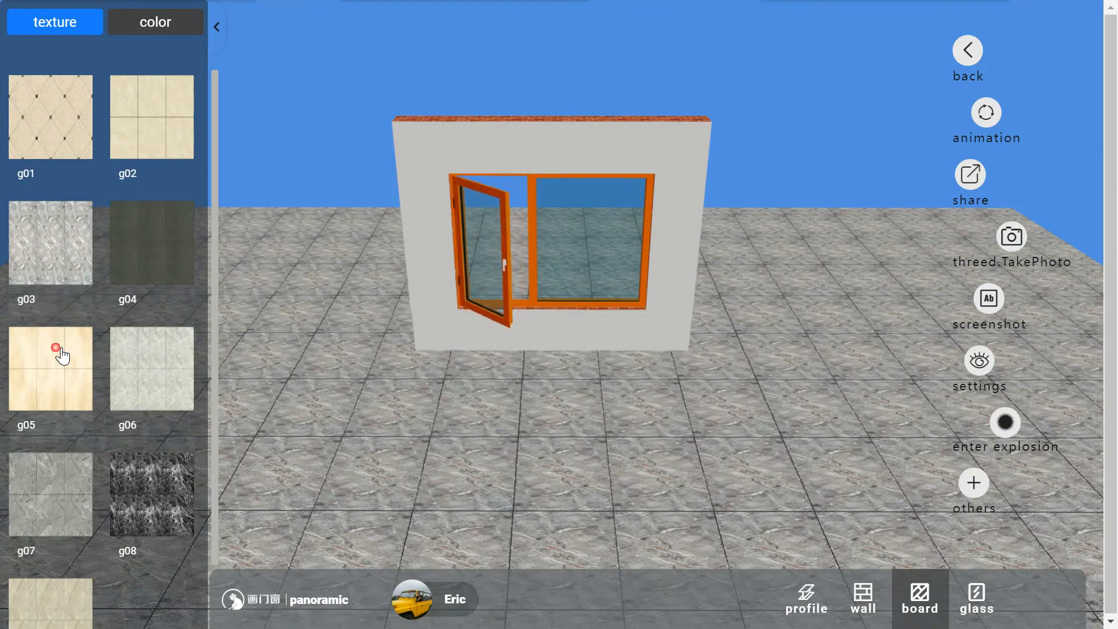
left_click(50, 368)
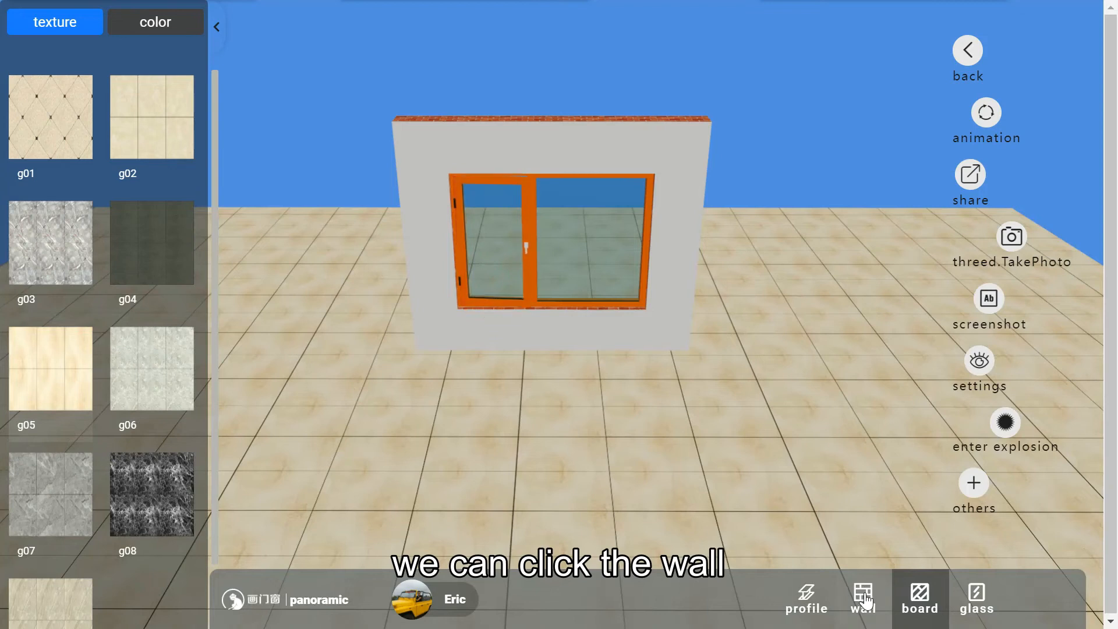
Apply red brick w01 to both the wall's inner and outer faces.
left_click(862, 599)
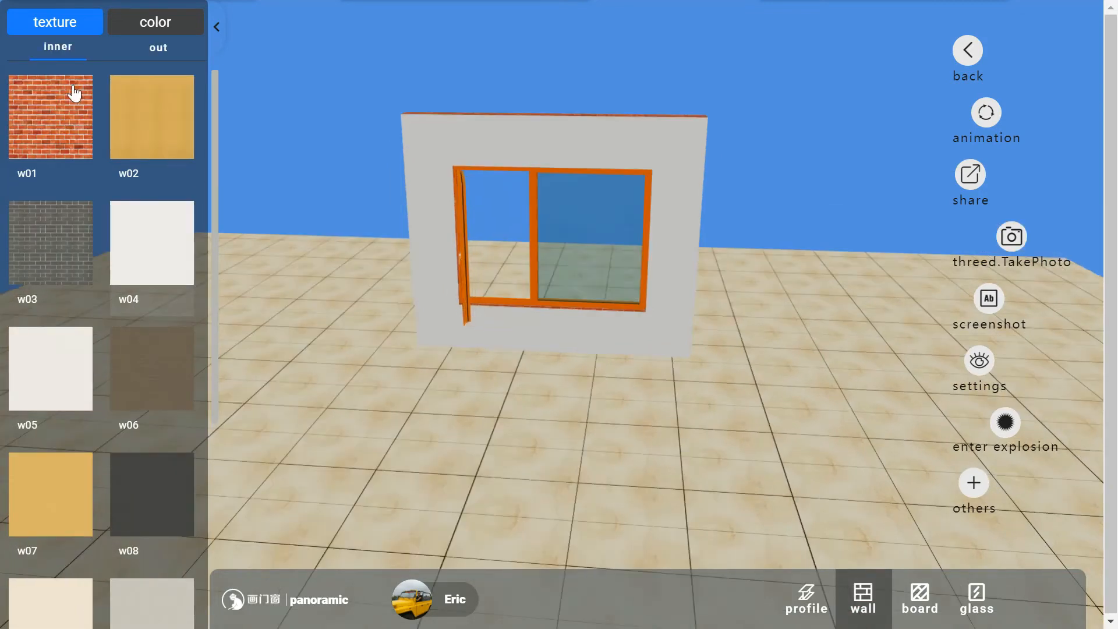
left_click(50, 117)
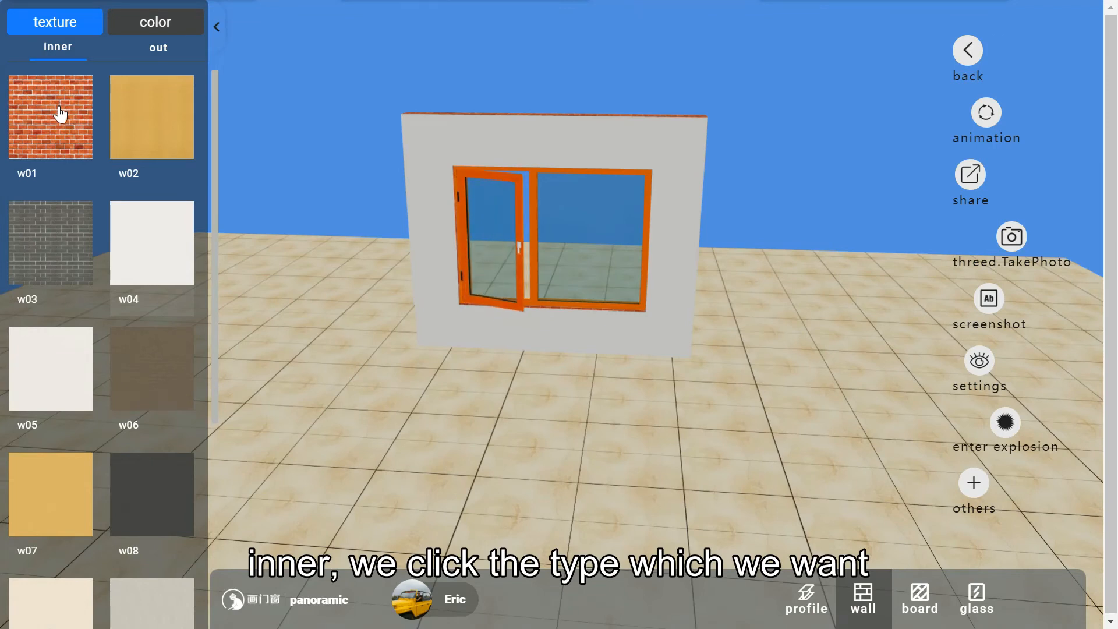
left_click(50, 117)
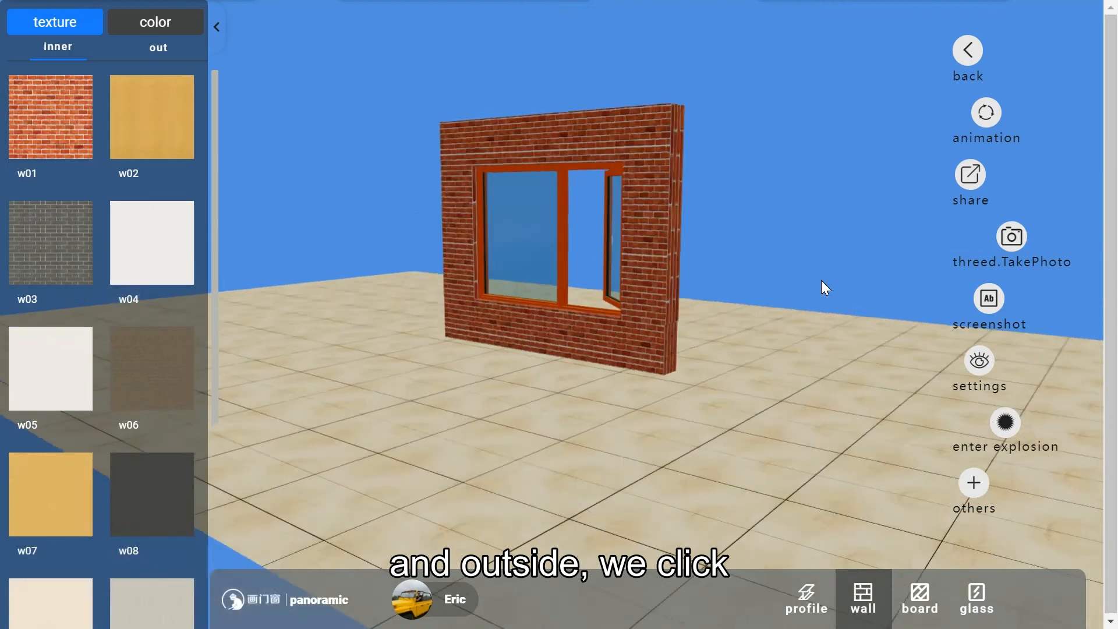
left_click(157, 48)
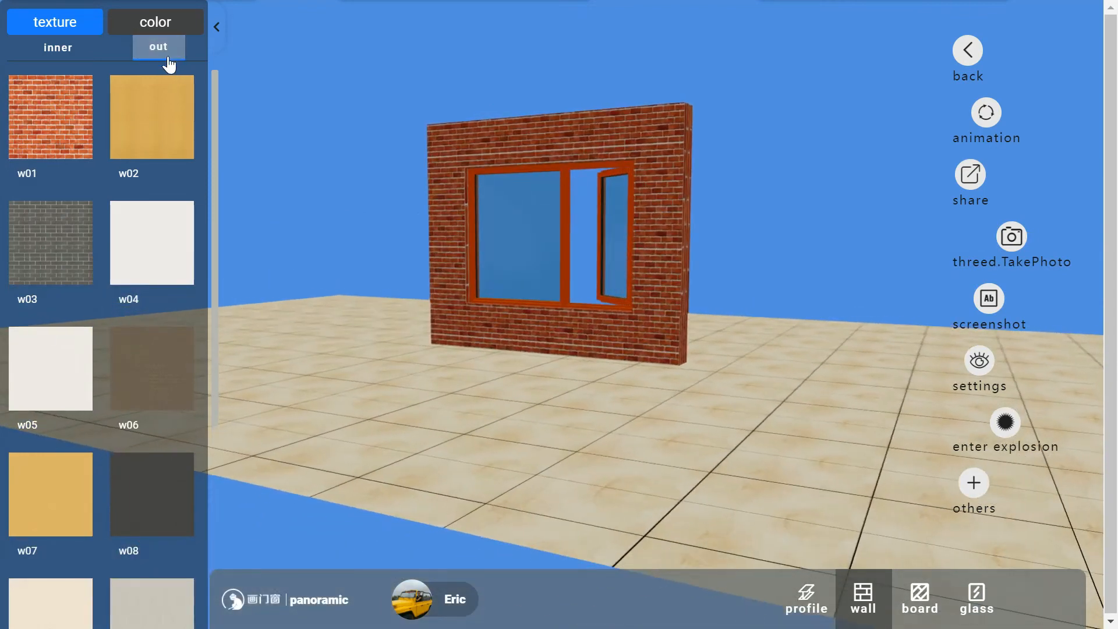
left_click(50, 242)
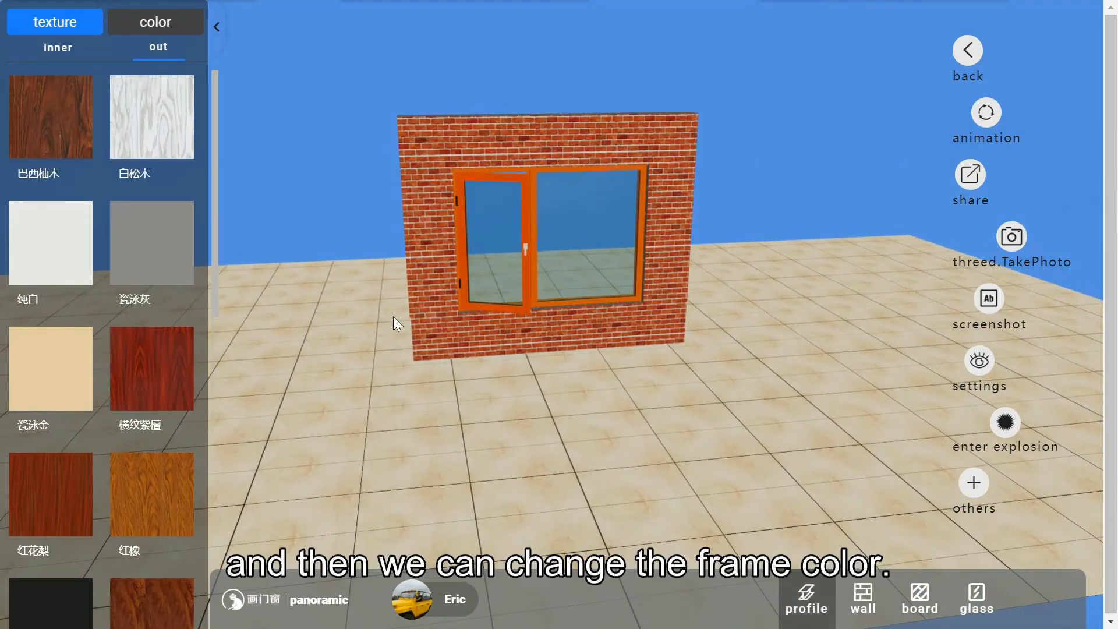
Apply a wood texture to the frame's inner side and begin choosing its outer finish.
left_click(496, 236)
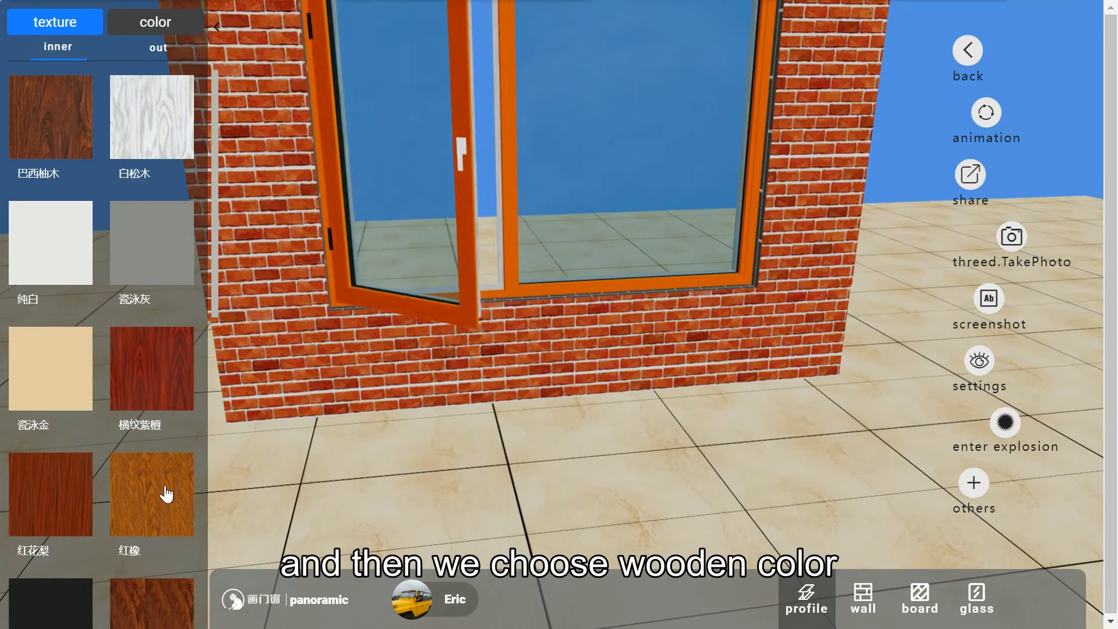
left_click(150, 492)
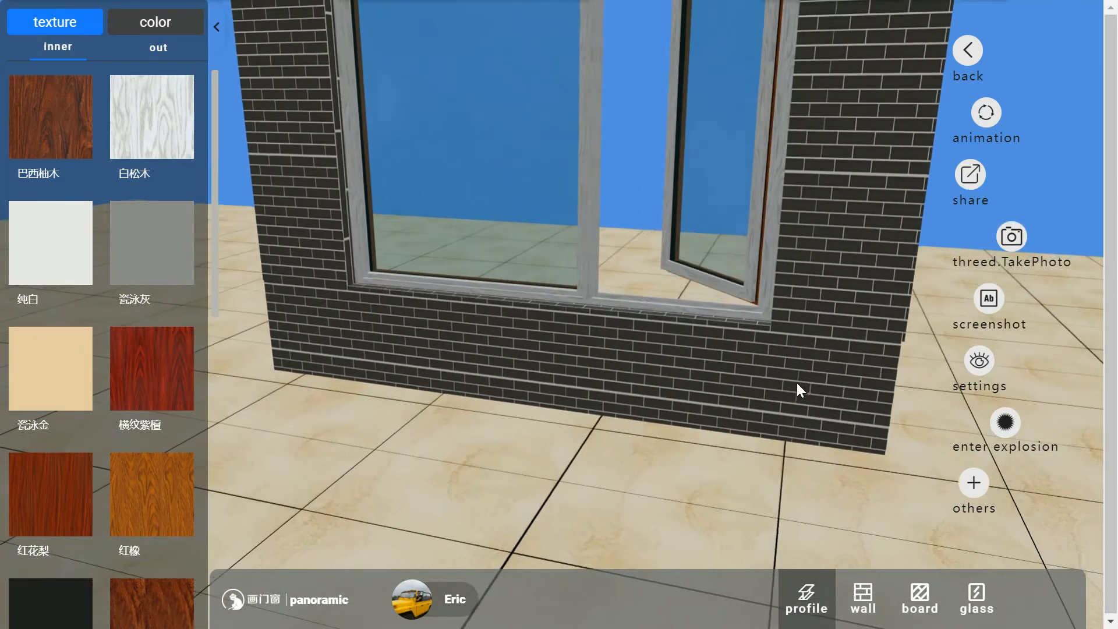
left_click(158, 47)
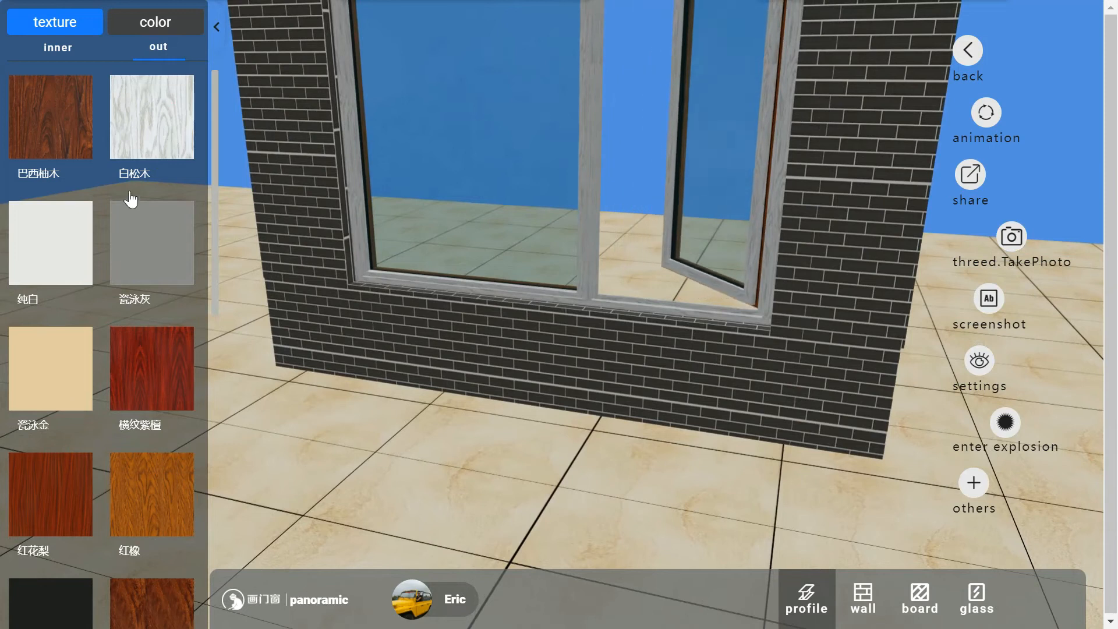
scroll("down", 3)
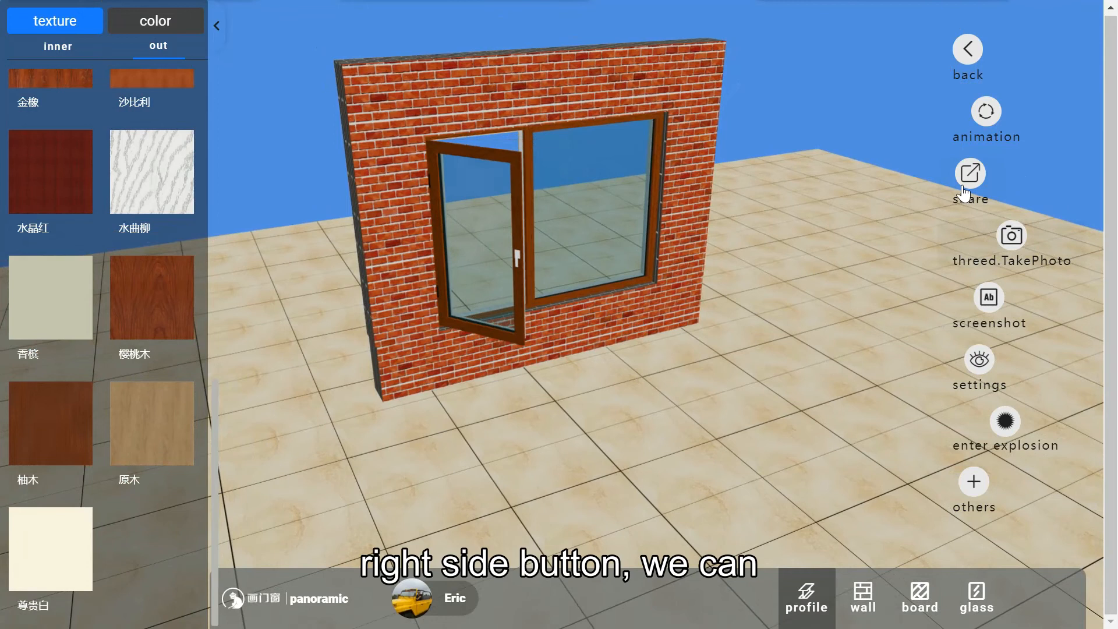
left_click(968, 174)
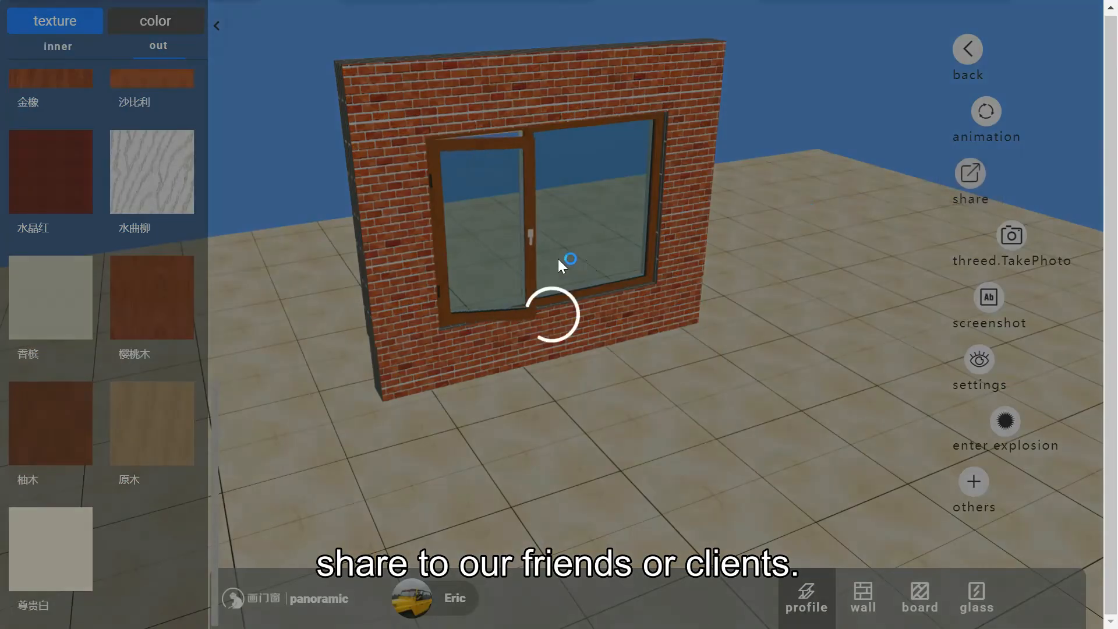
left_click(969, 173)
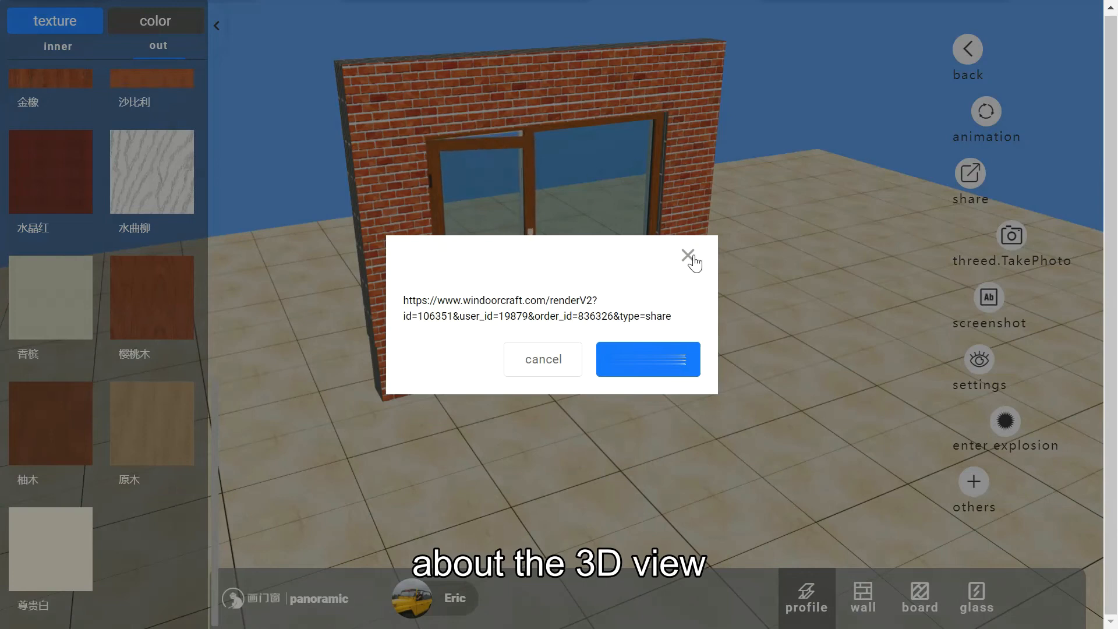
left_click(687, 255)
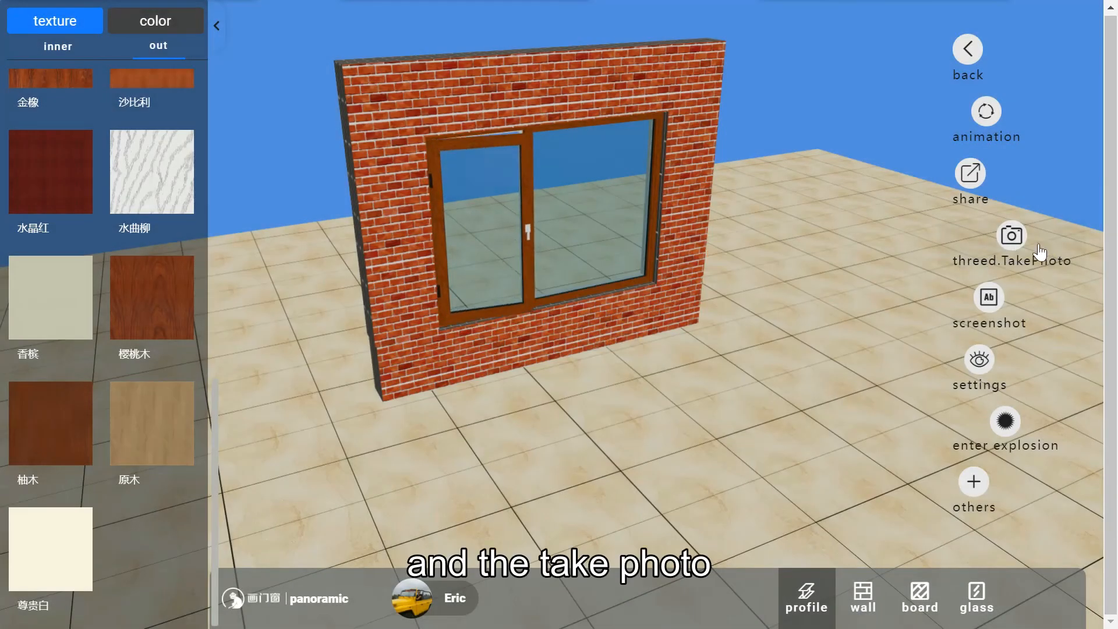
left_click(1010, 235)
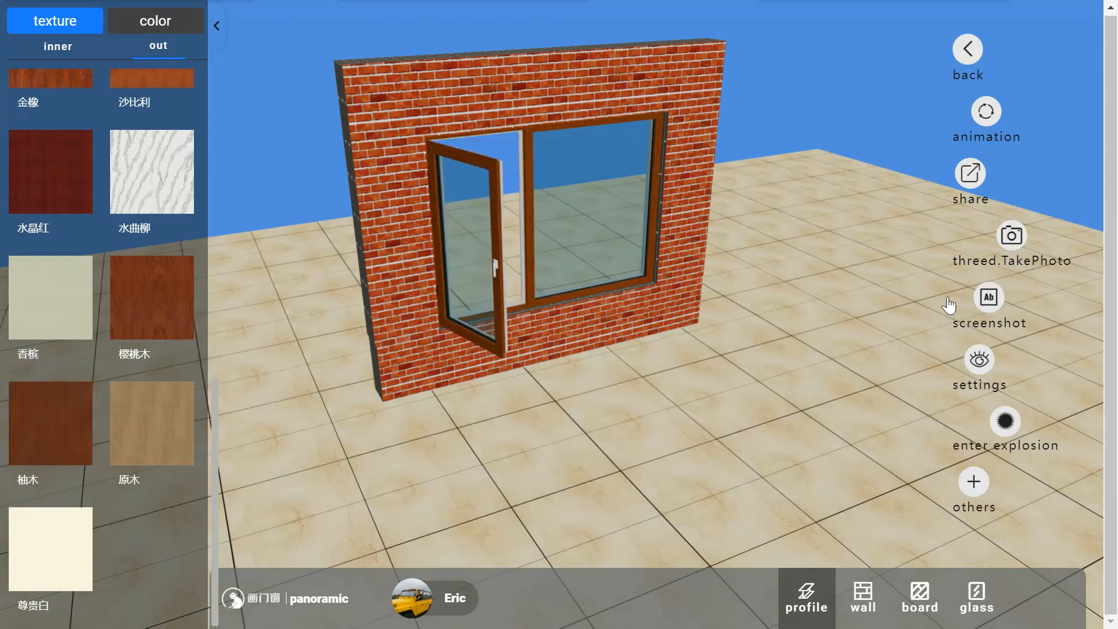
Capture the scene and add a note box reading 'this is a note' below the wall's right corner.
left_click(988, 307)
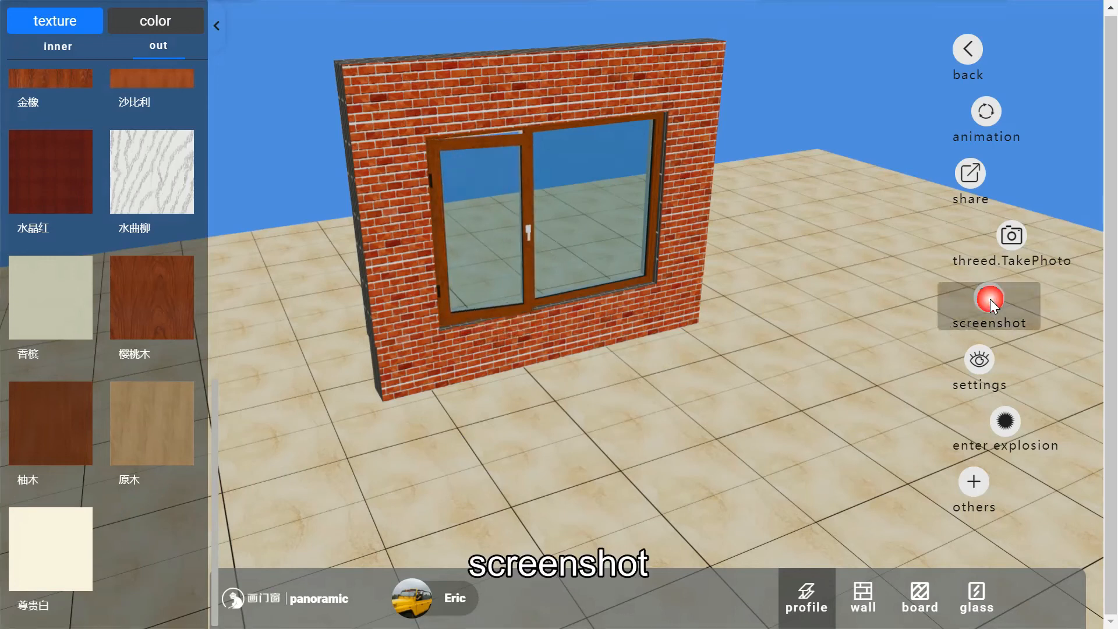
left_click(987, 307)
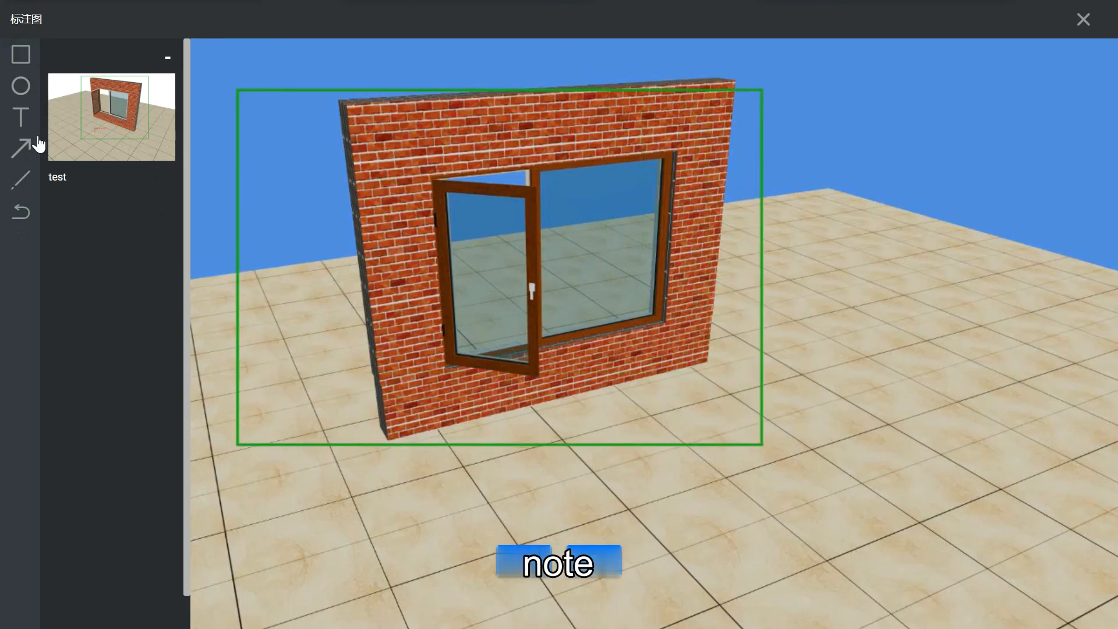
left_click_drag(675, 387, 734, 480)
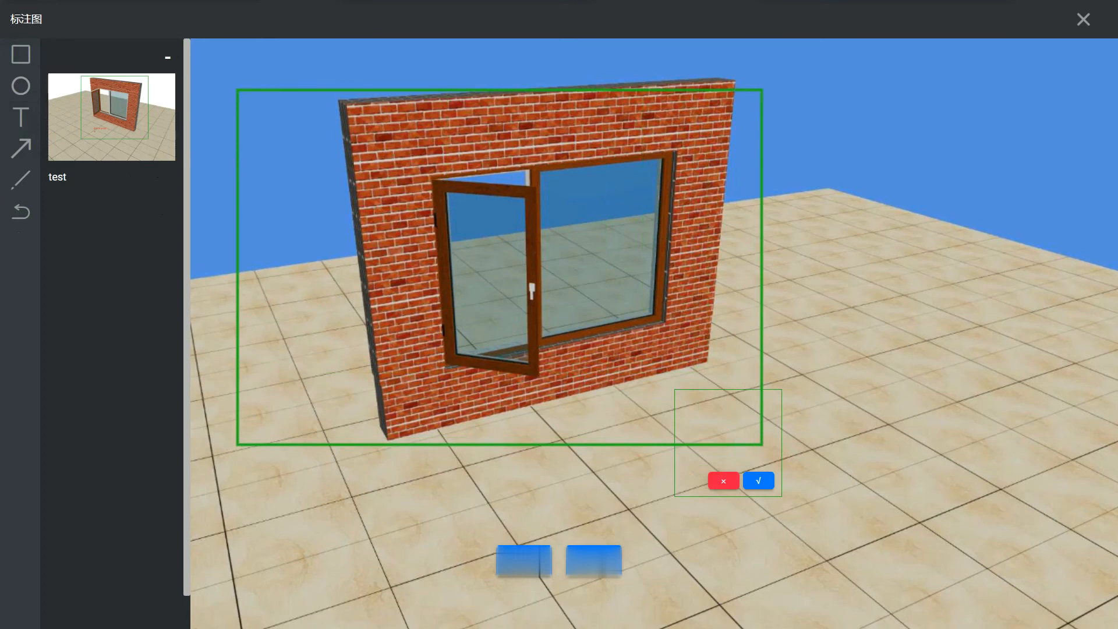
type("this is")
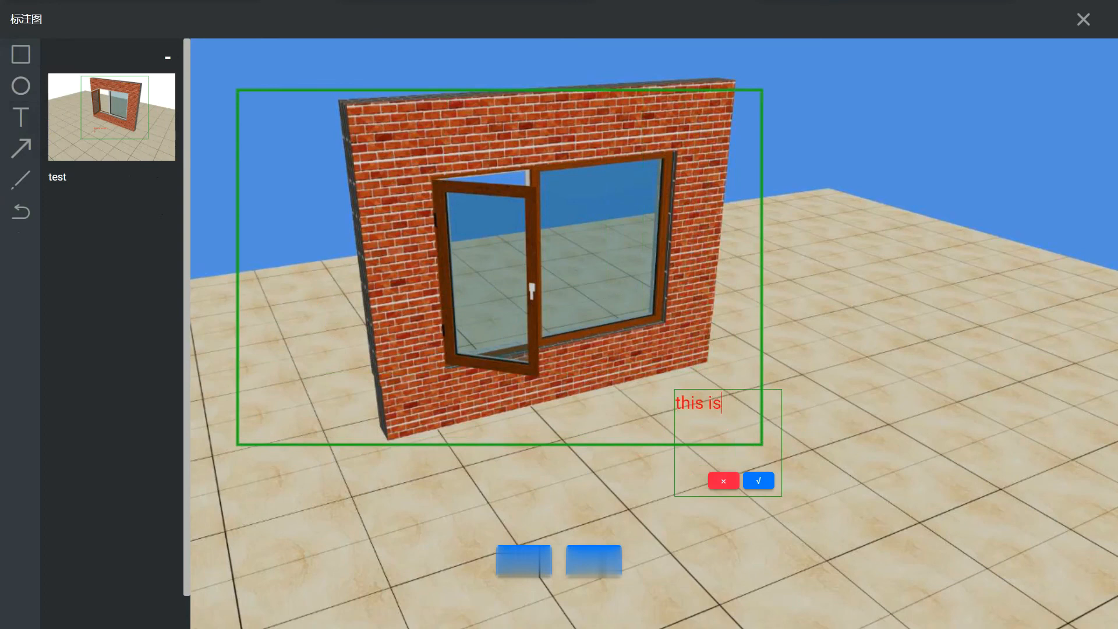
type("a note")
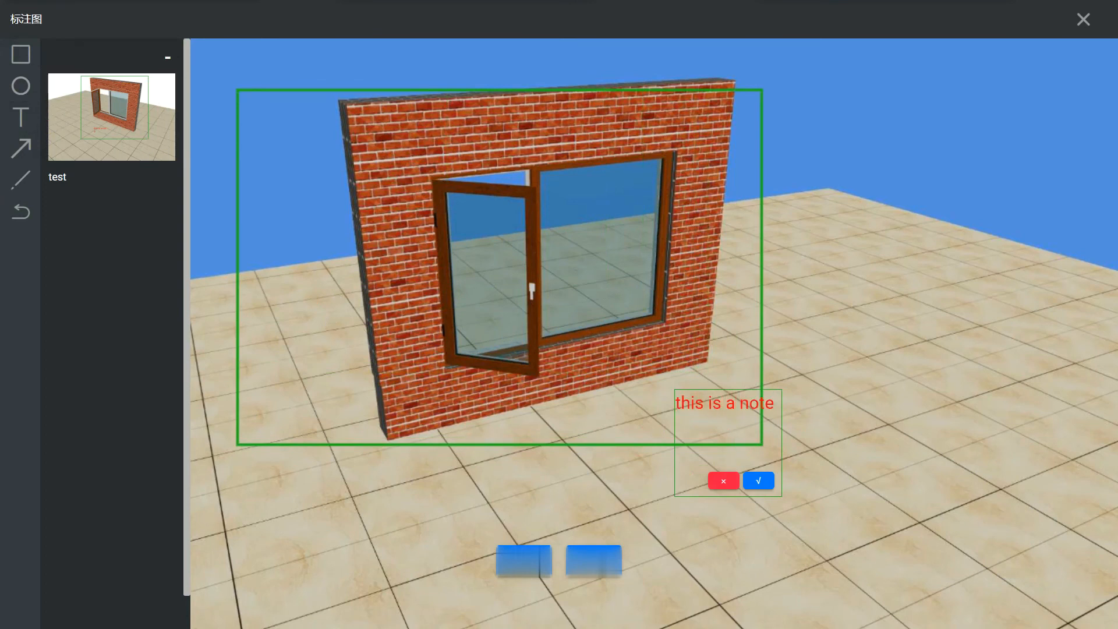
left_click(757, 480)
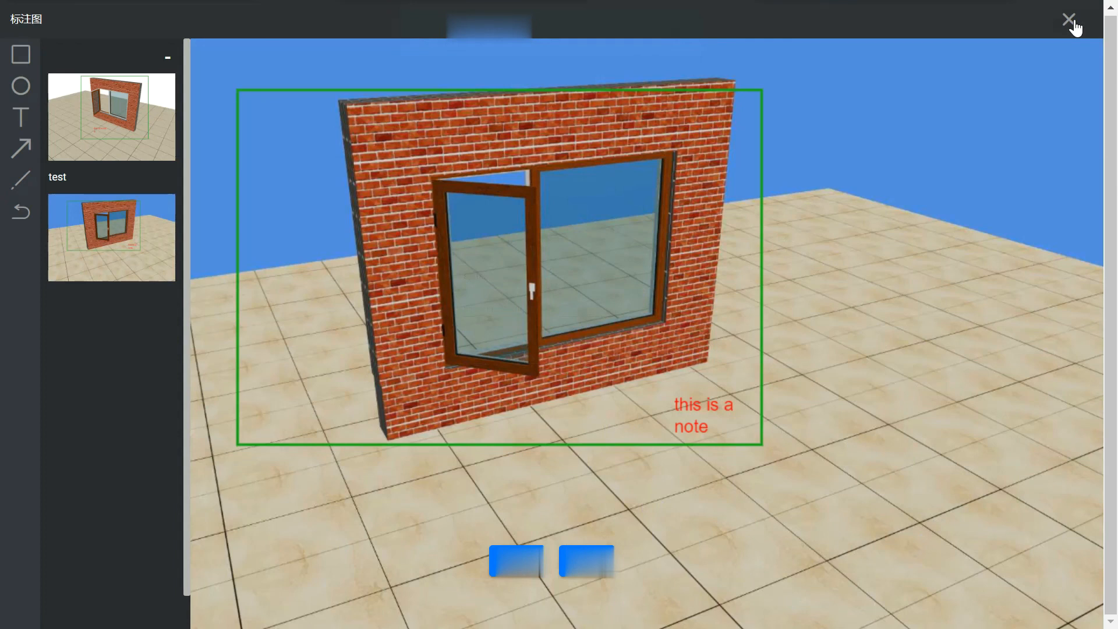
left_click(1069, 20)
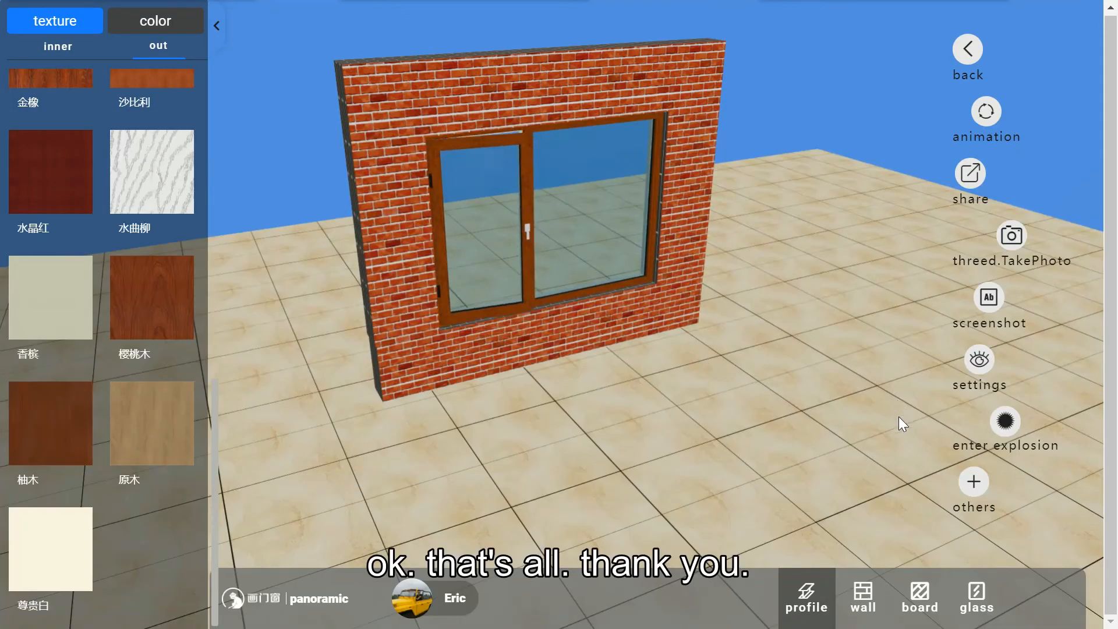